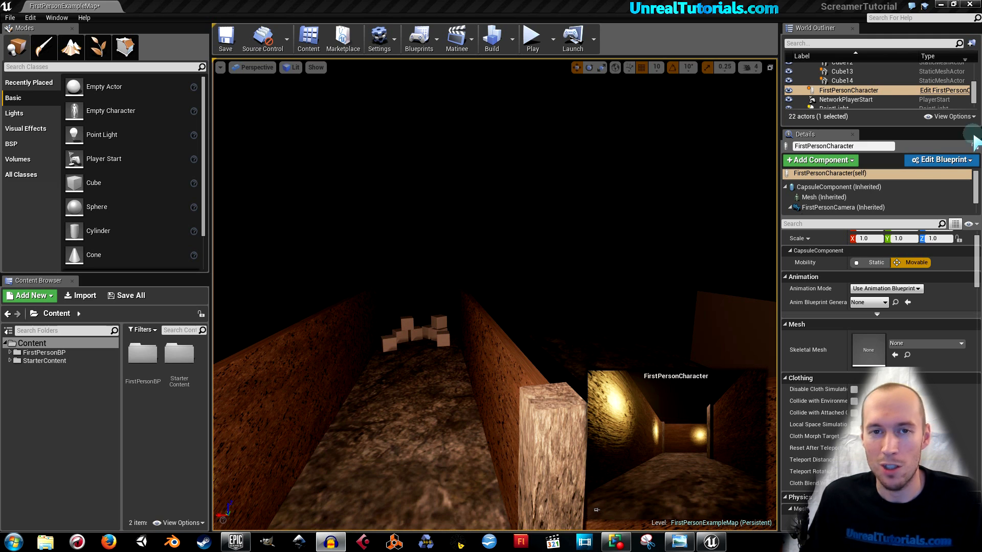
pyautogui.moveTo(655, 237)
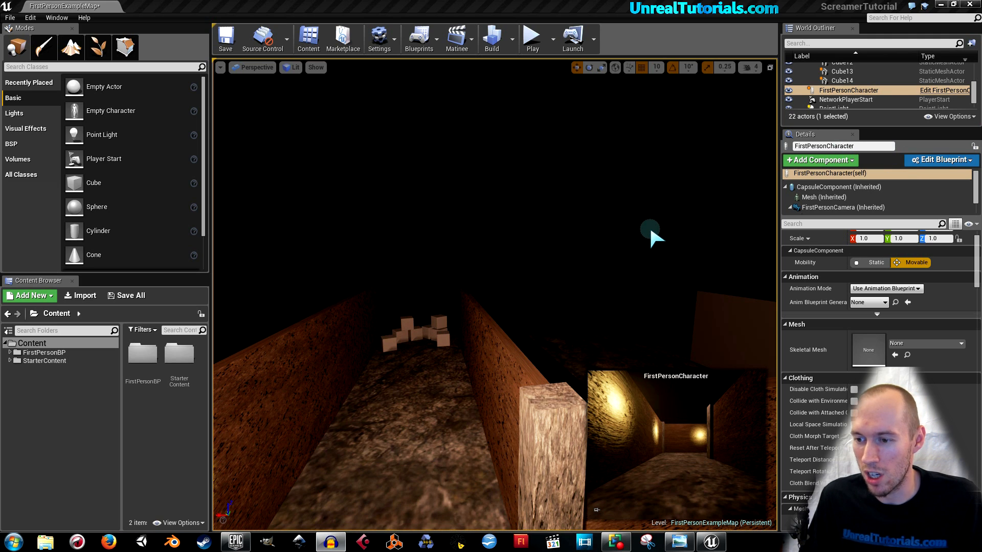
pyautogui.moveTo(651, 244)
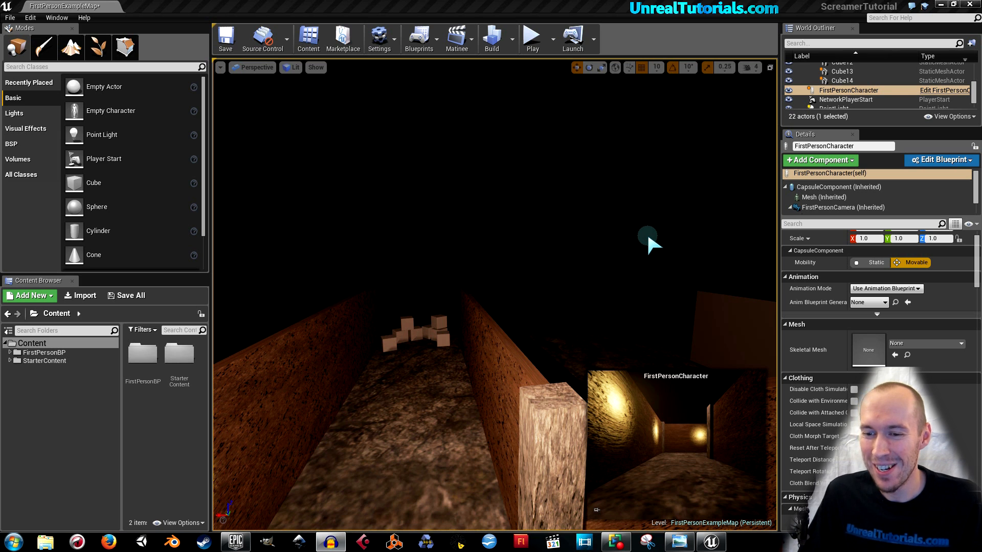
pyautogui.moveTo(620, 241)
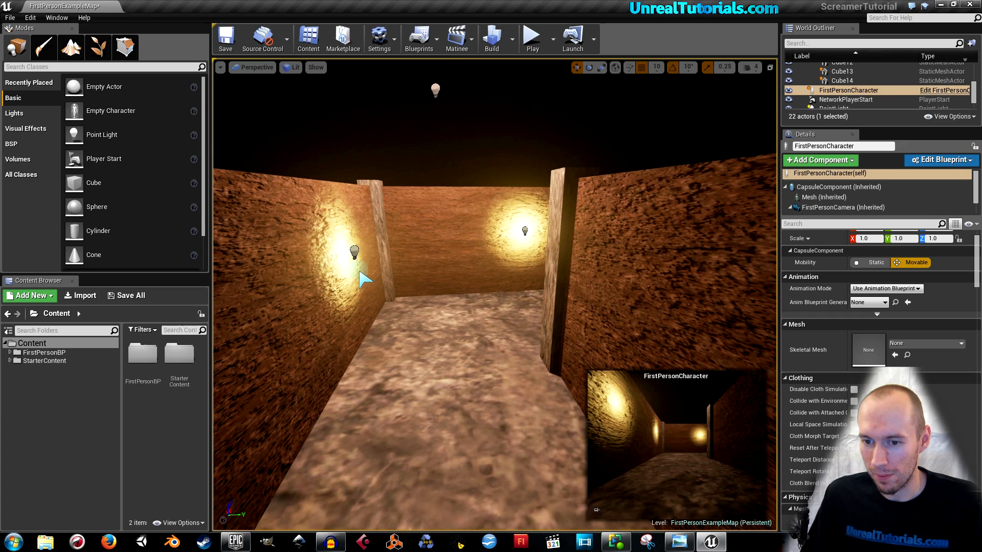
pyautogui.moveTo(31, 343)
pyautogui.write('Screamers')
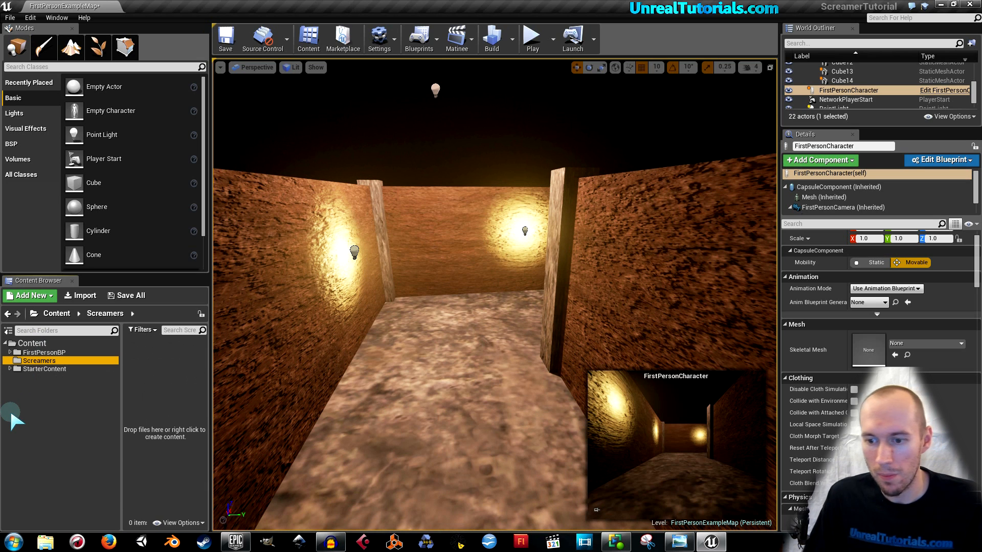
pyautogui.moveTo(213, 388)
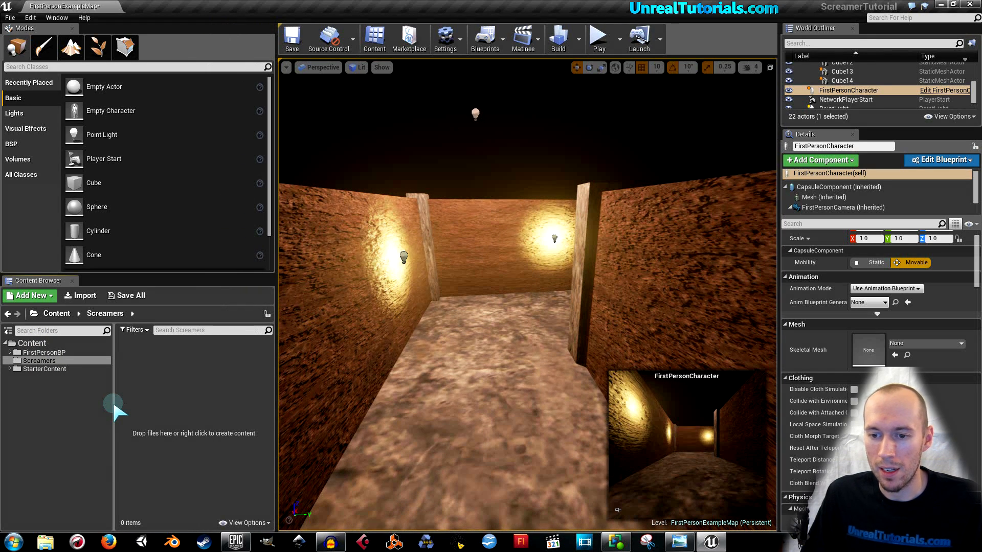
pyautogui.moveTo(201, 382)
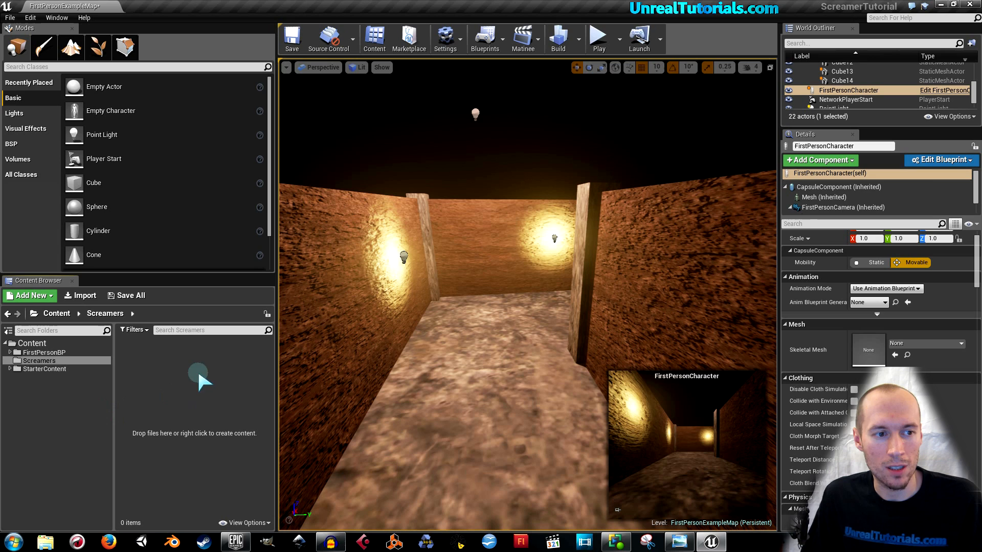
pyautogui.moveTo(202, 380)
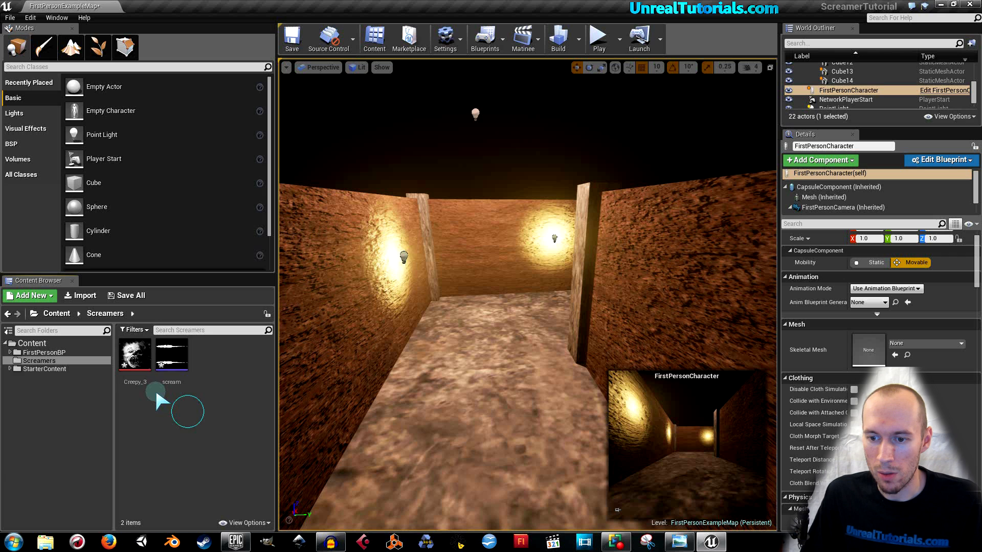
# - Preview the Creepy_3 texture and scream sound, then save the level and both assets
pyautogui.doubleClick(134, 355)
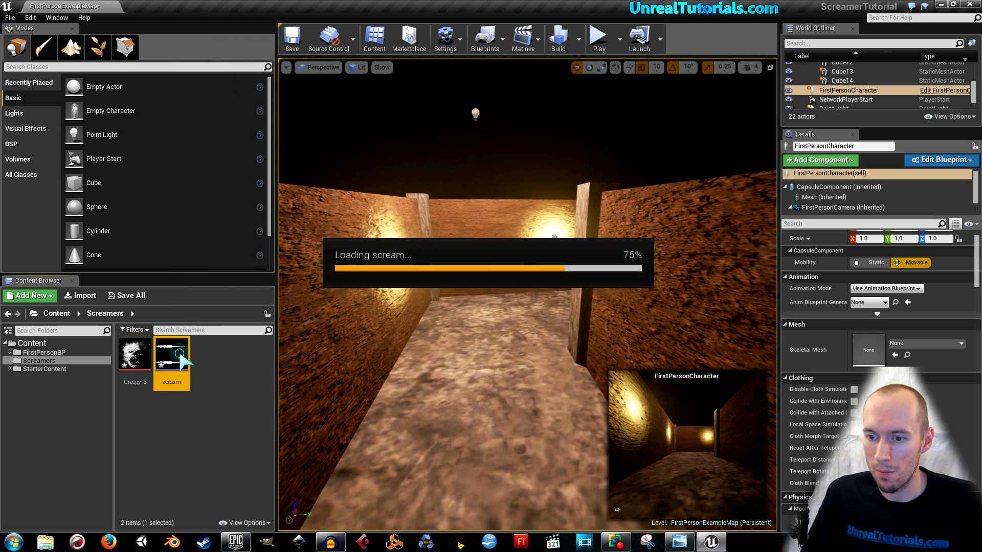
pyautogui.doubleClick(172, 355)
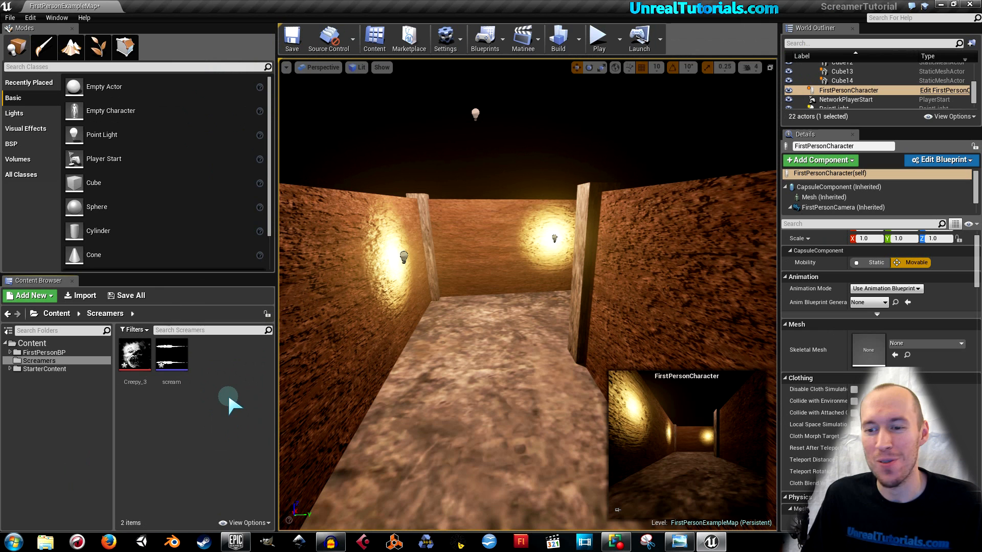
pyautogui.click(131, 295)
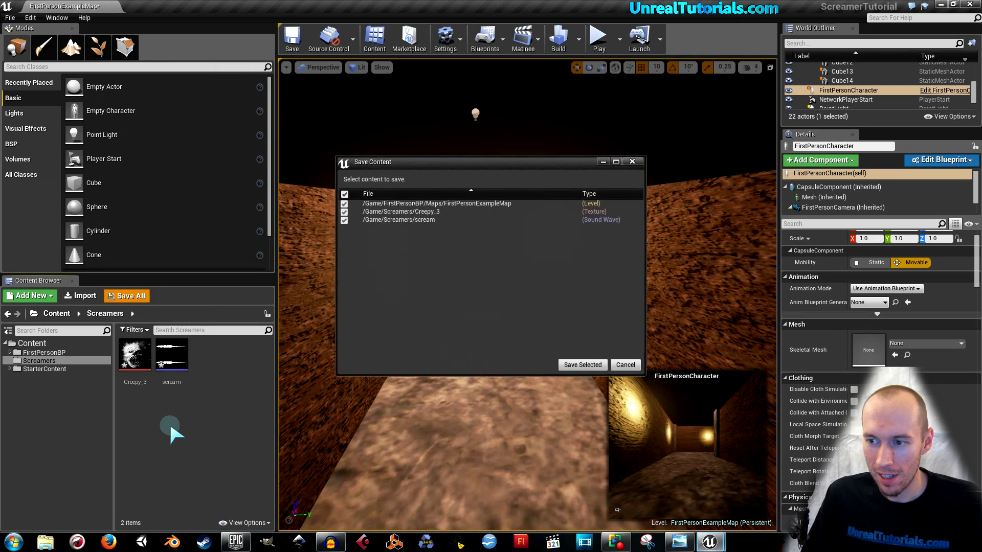
pyautogui.click(581, 365)
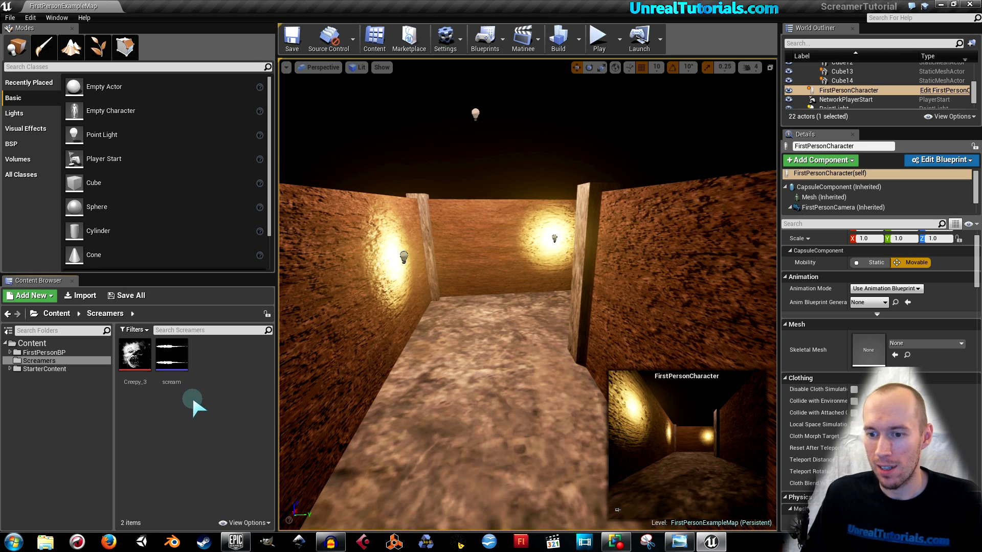
# - Create an Actor-based blueprint class named ScreamArea in Screamers
pyautogui.click(29, 296)
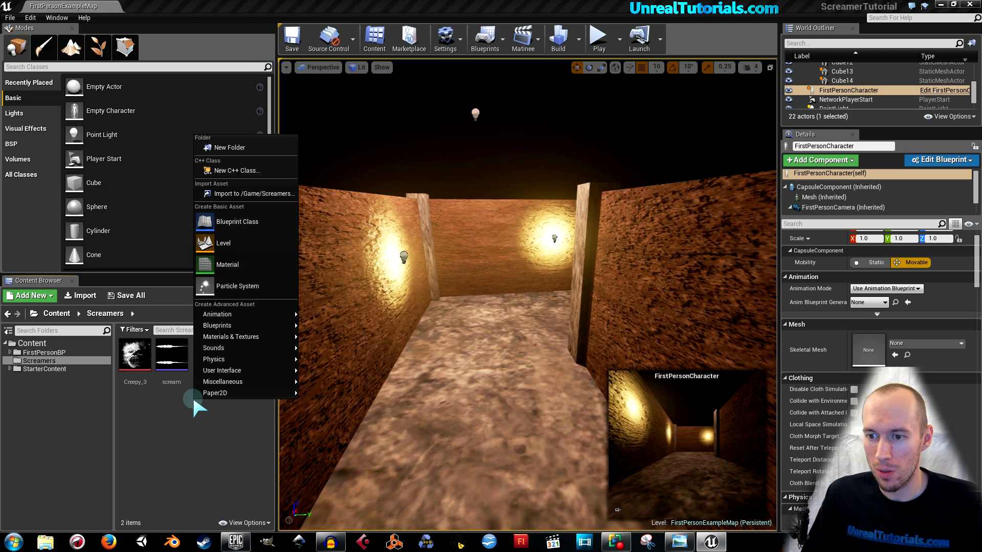
pyautogui.moveTo(237, 222)
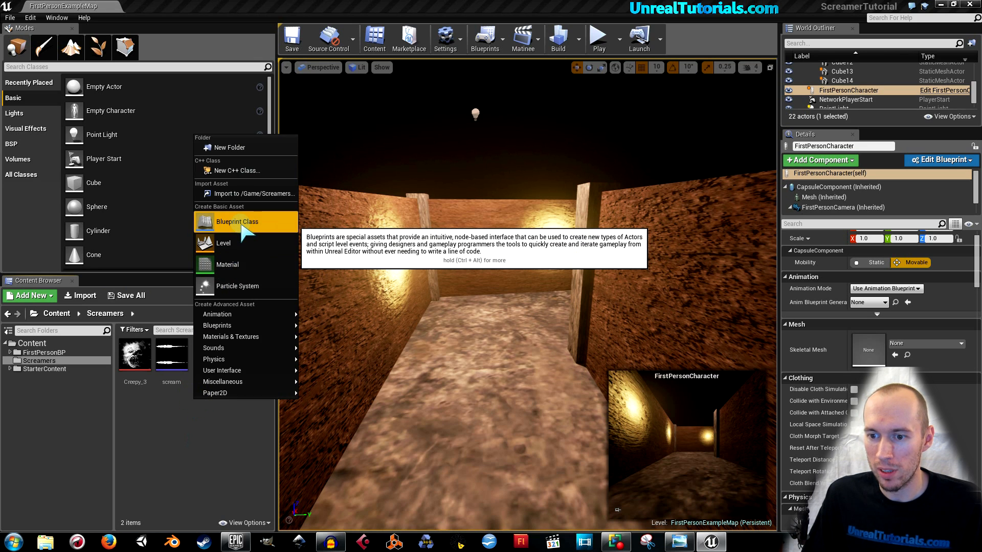
pyautogui.click(236, 222)
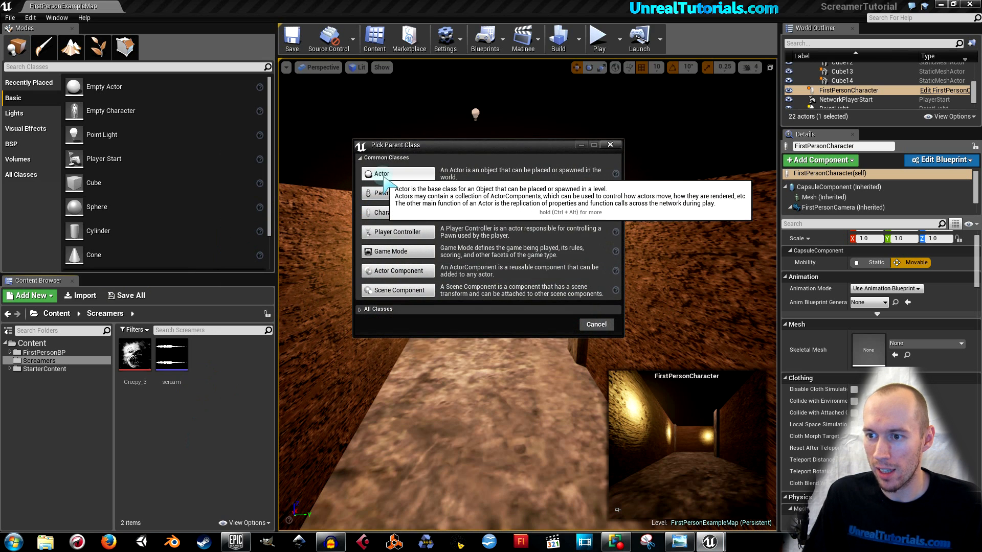
pyautogui.click(379, 173)
pyautogui.write('ScreamArea')
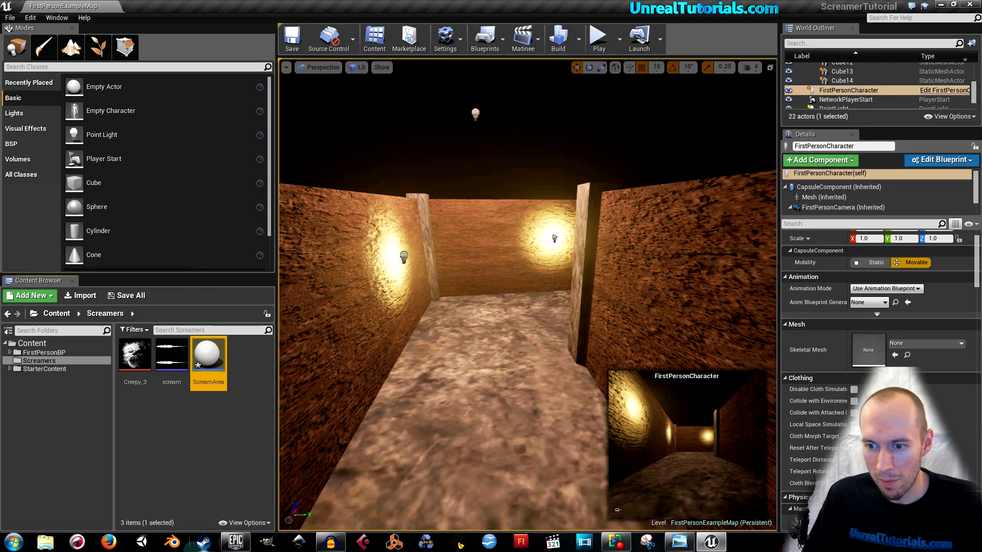
pyautogui.click(190, 422)
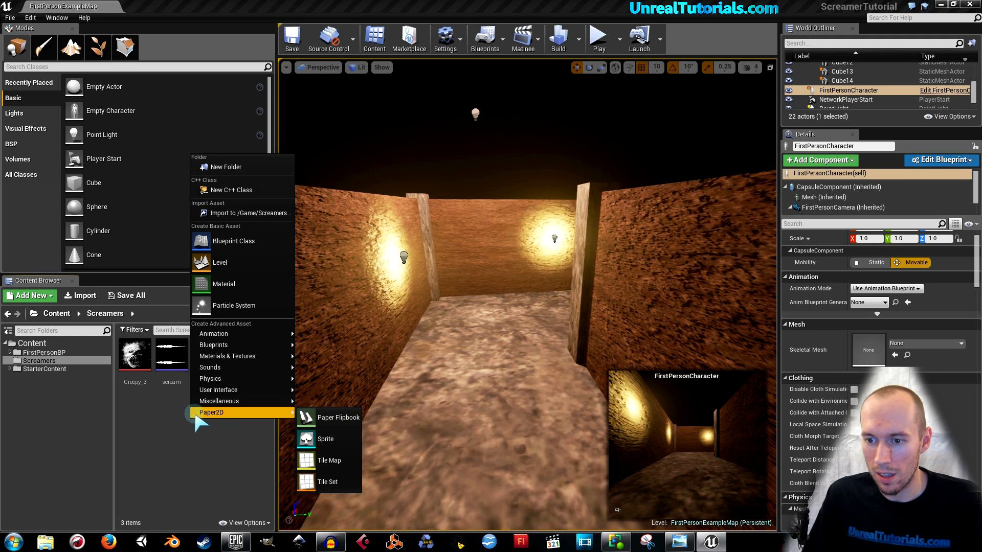
pyautogui.moveTo(218, 390)
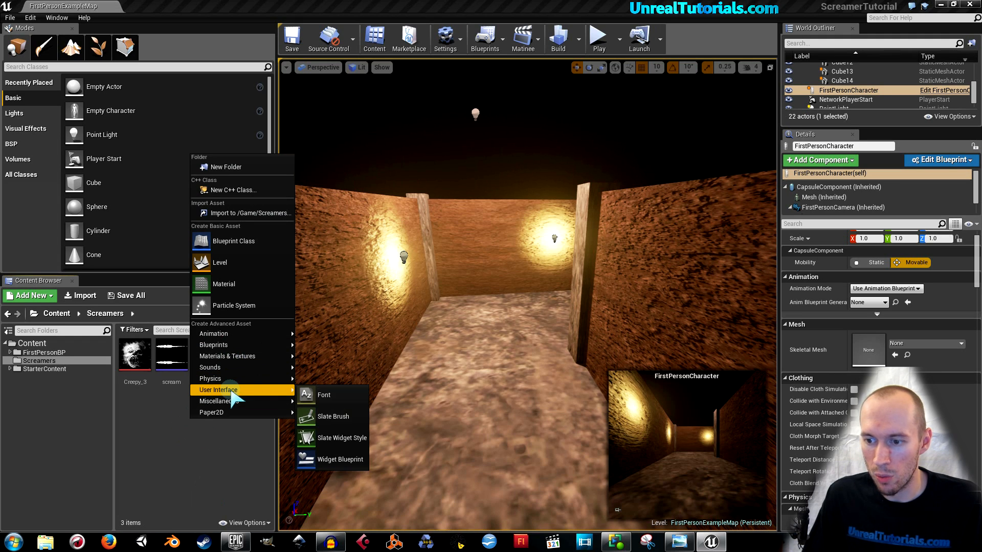
pyautogui.moveTo(340, 459)
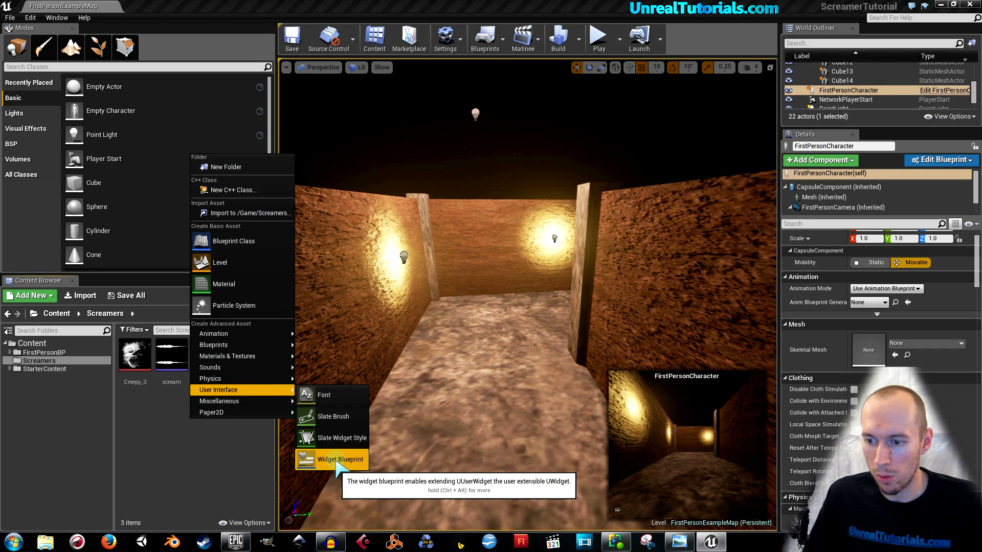
pyautogui.moveTo(344, 490)
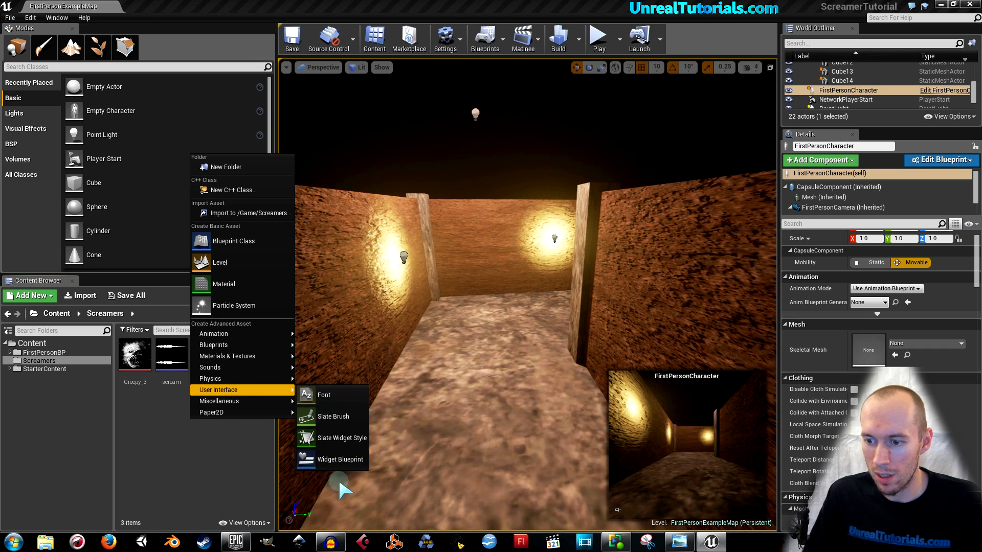
# - Create the ScreamWidget widget blueprint and save both new assets
pyautogui.click(341, 459)
pyautogui.write('ScreamWidget')
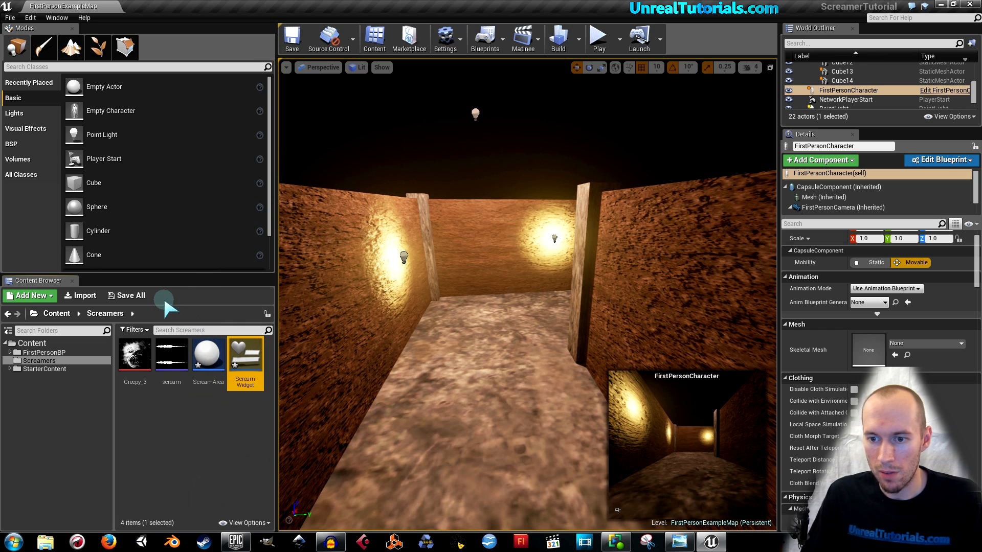
pyautogui.click(128, 295)
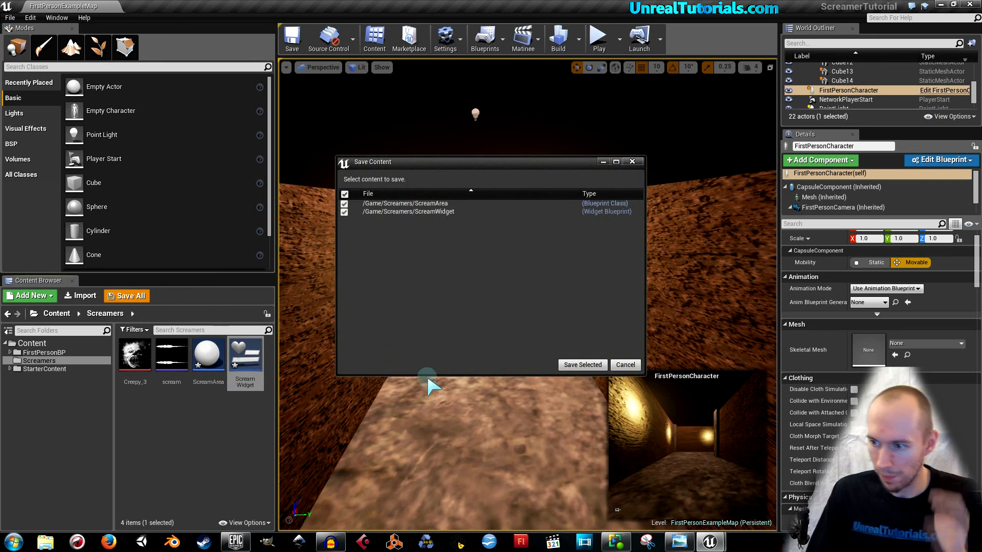
pyautogui.click(580, 365)
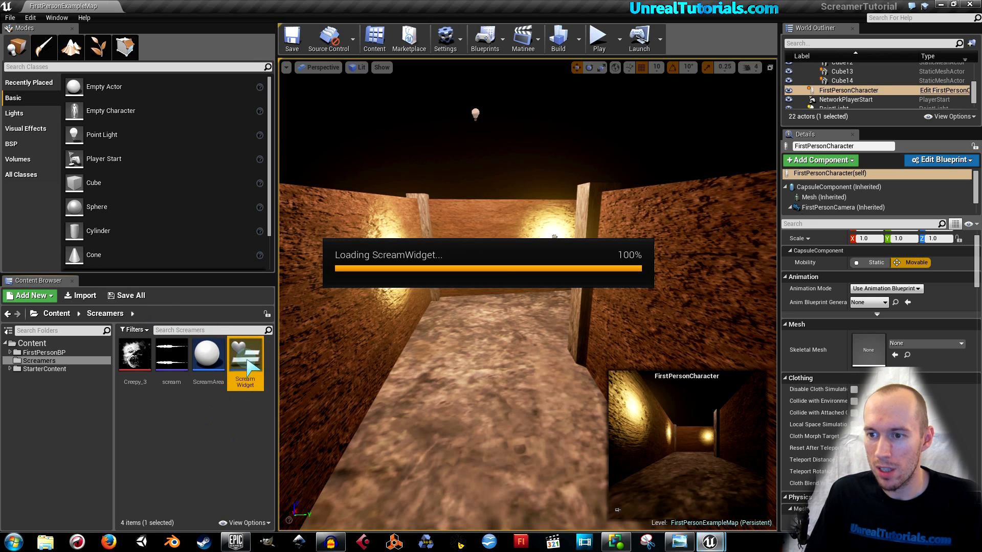
# - Open ScreamWidget maximized and stretch an Image widget into a large square on the canvas
pyautogui.doubleClick(245, 354)
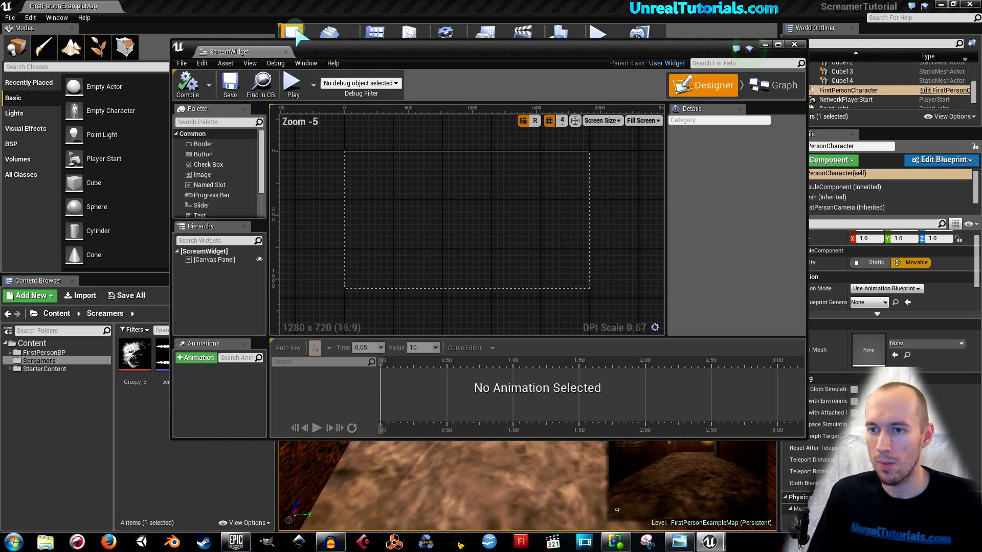
pyautogui.click(777, 44)
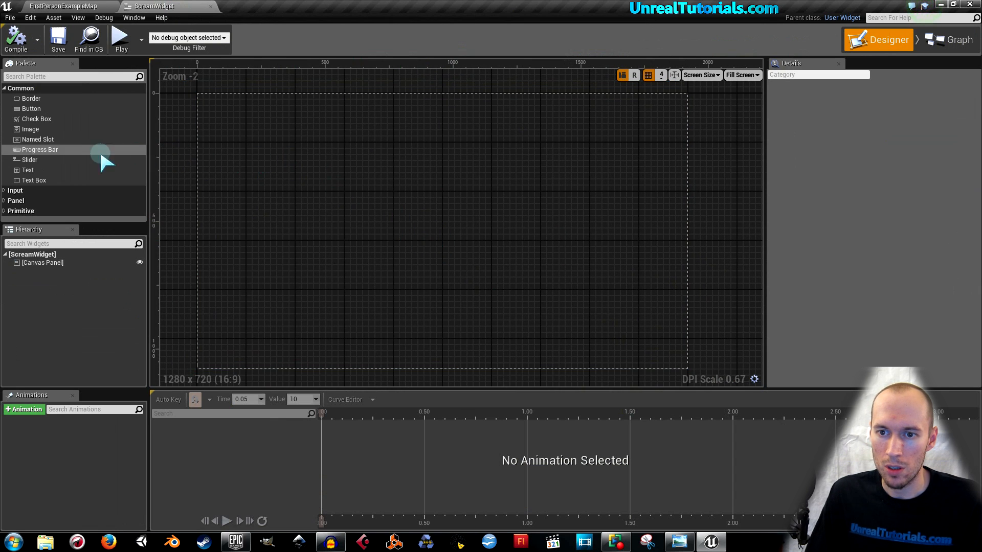
pyautogui.moveTo(30, 129)
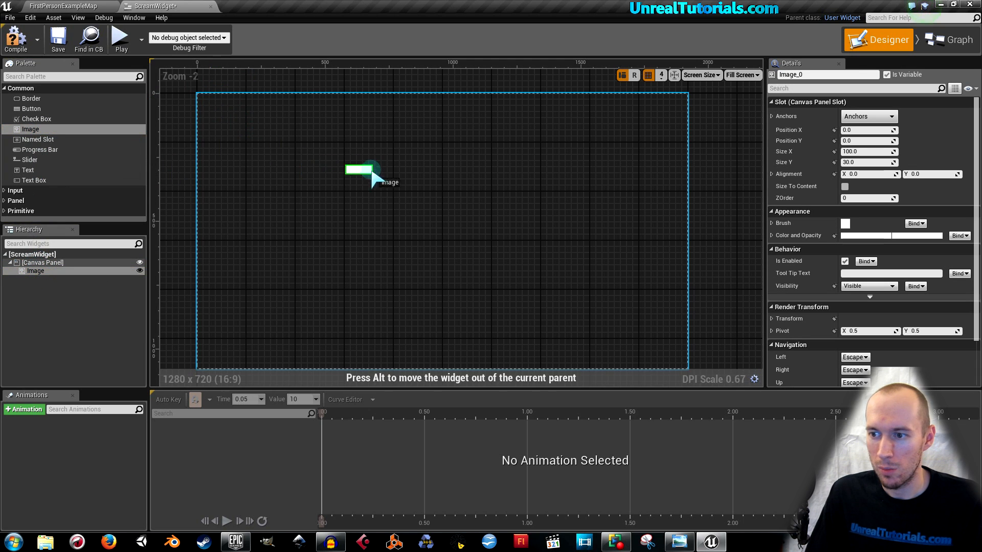
pyautogui.moveTo(363, 171); pyautogui.dragTo(391, 195)
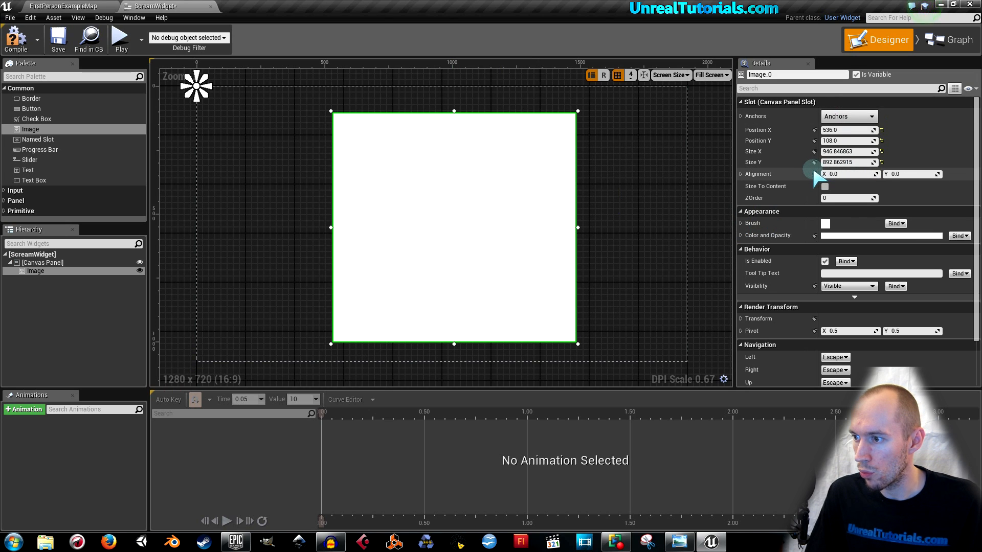
# - Set the Image brush to the Creepy_3 texture and resize it near the canvas centre
pyautogui.click(745, 223)
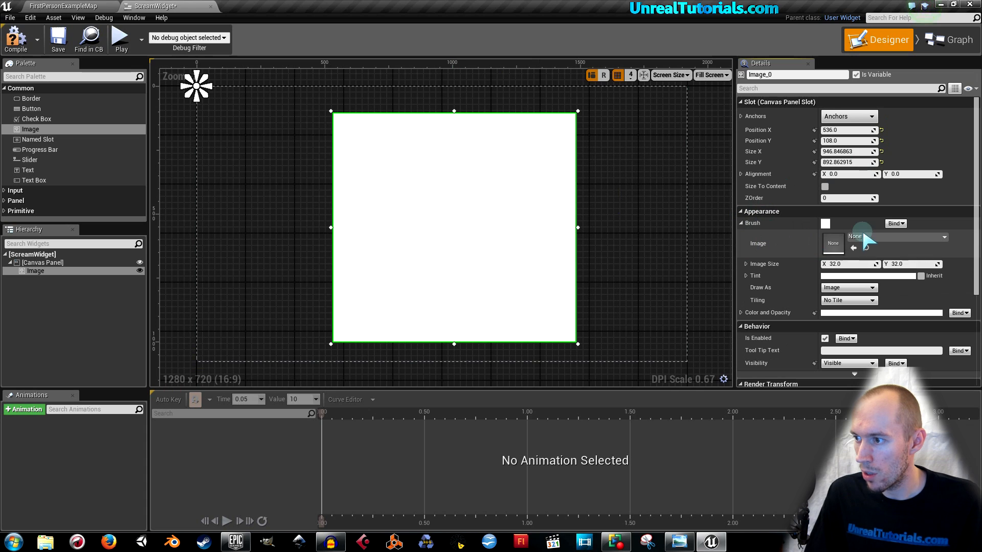
pyautogui.click(947, 237)
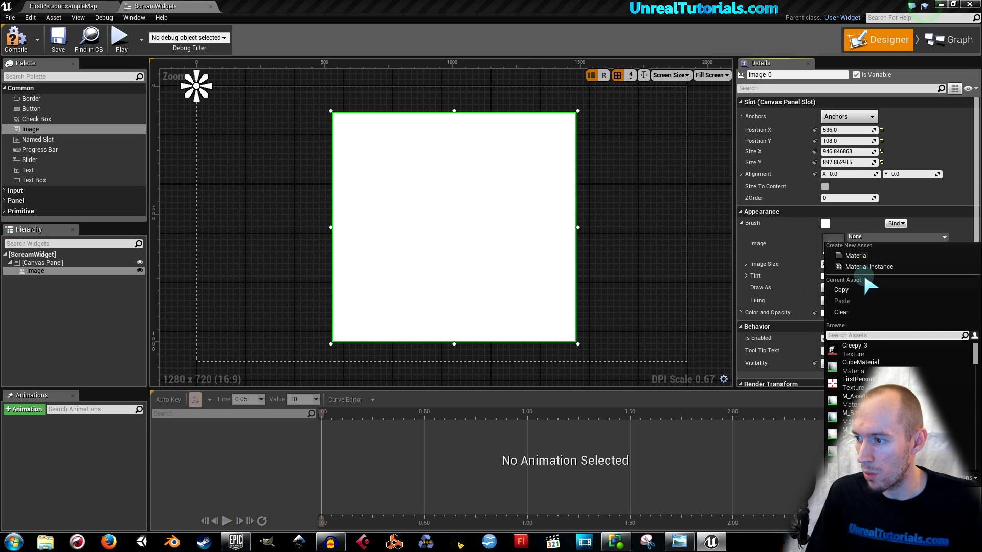
pyautogui.click(853, 346)
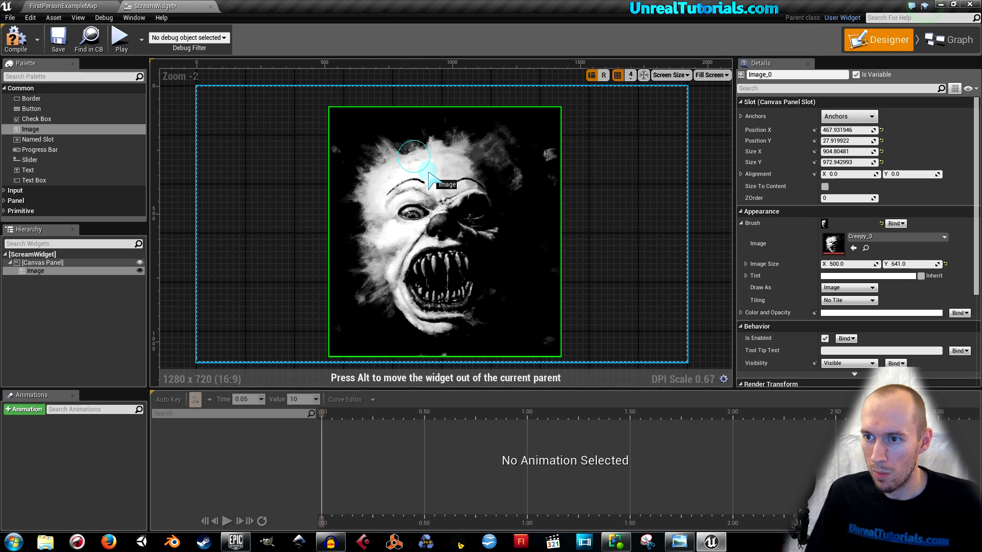
pyautogui.moveTo(429, 179); pyautogui.dragTo(466, 223)
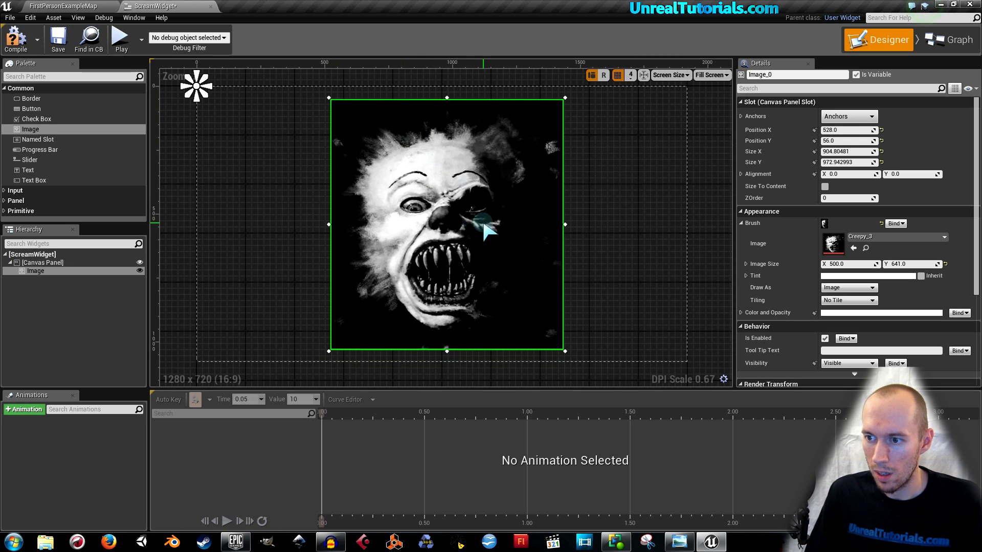
pyautogui.moveTo(475, 259)
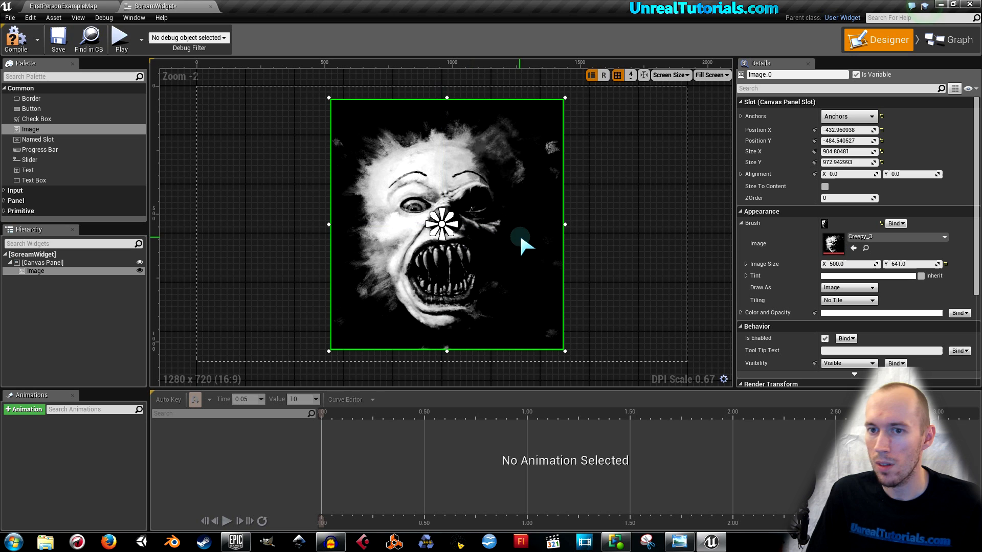
pyautogui.moveTo(14, 39)
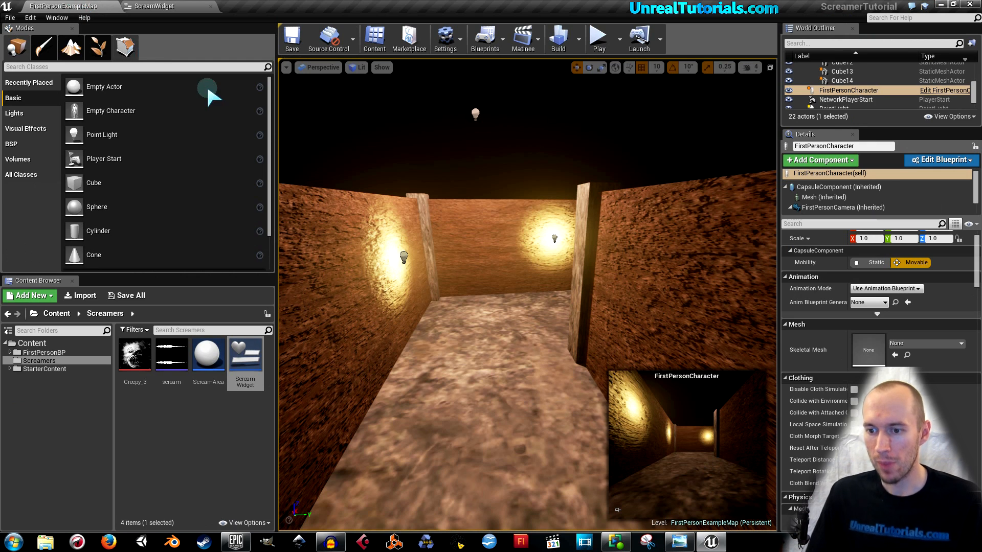
pyautogui.moveTo(207, 400)
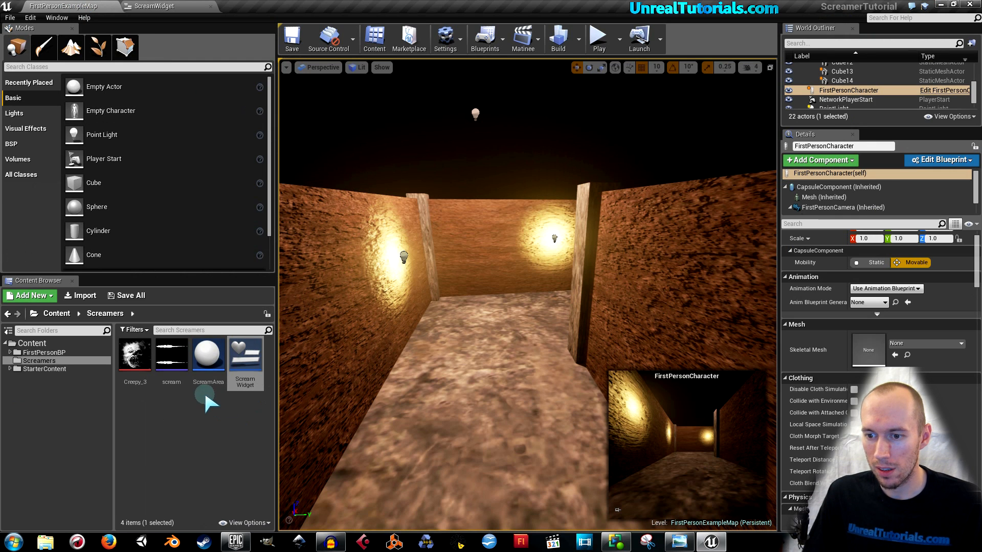
pyautogui.moveTo(208, 354)
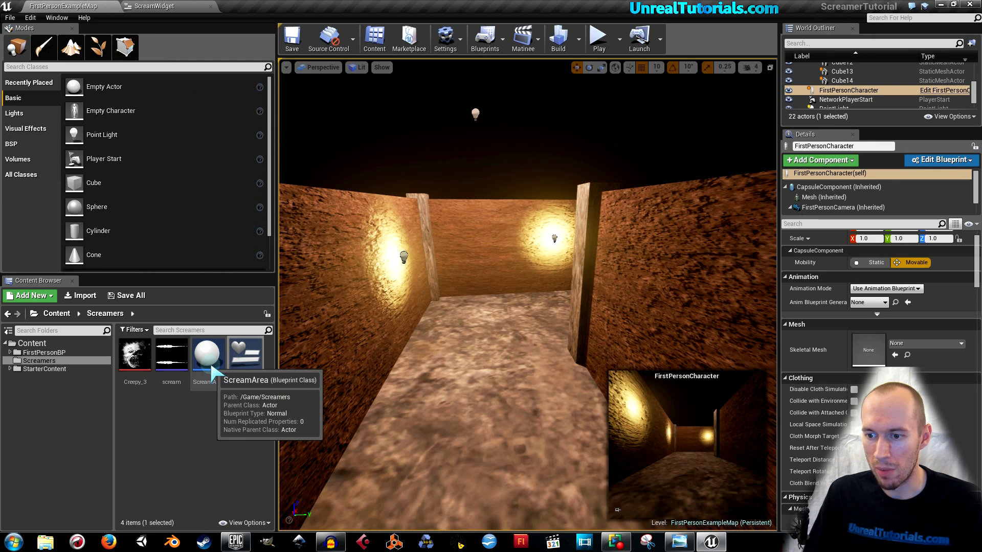
# - Add a ScreamBox box collision scaled 10,10,10 to ScreamArea and compile
pyautogui.doubleClick(207, 354)
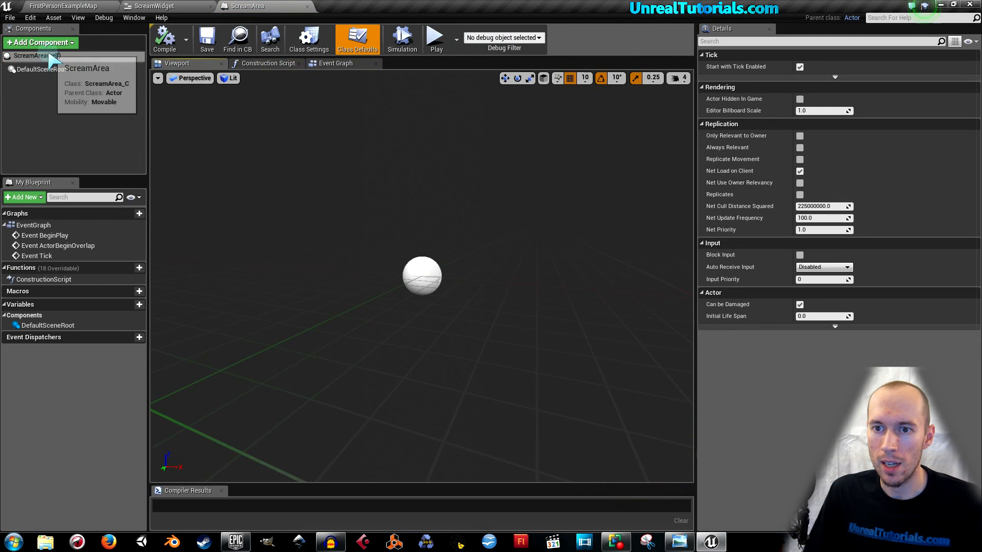
pyautogui.click(40, 42)
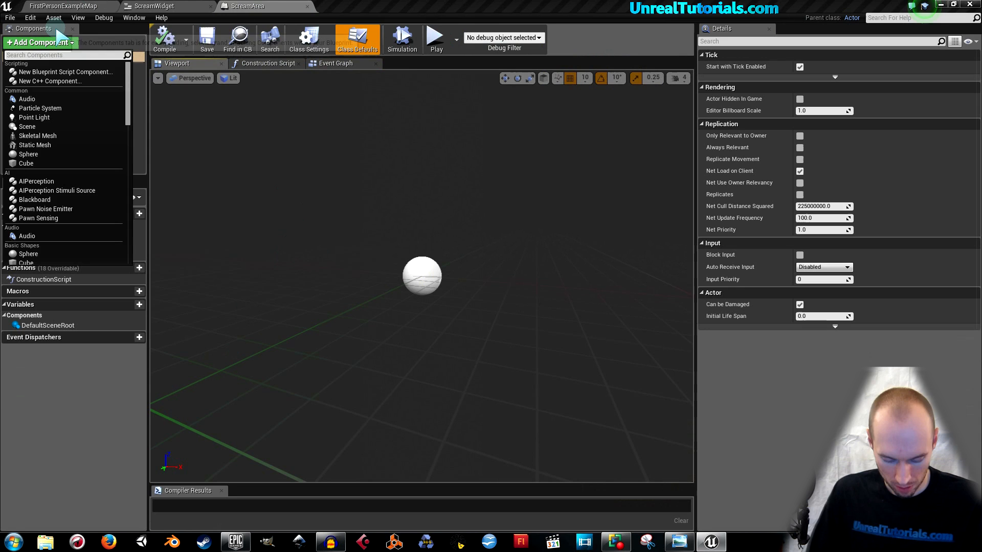
pyautogui.write('box')
pyautogui.write('Scream')
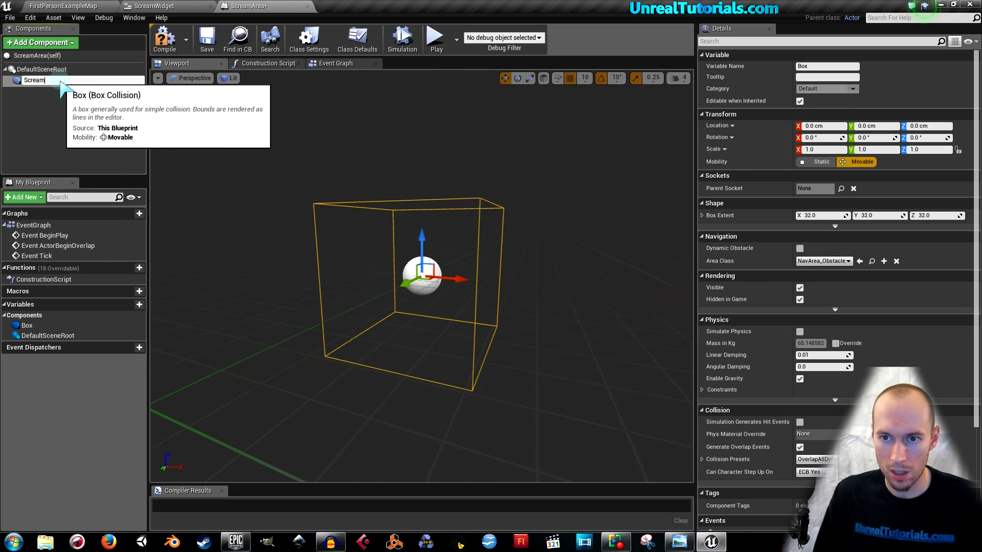
pyautogui.write('Box')
pyautogui.click(931, 149)
pyautogui.write('10')
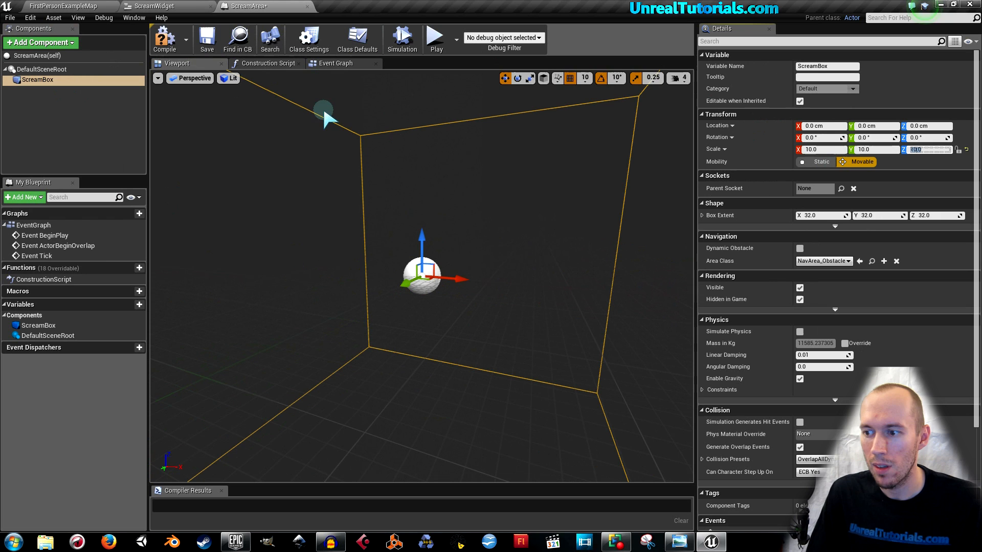
pyautogui.moveTo(165, 39)
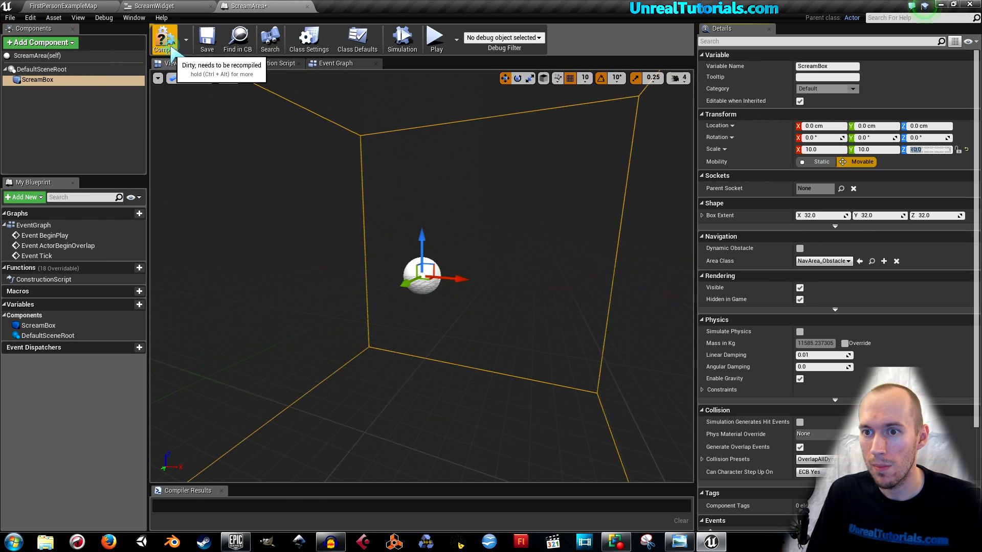
pyautogui.click(165, 38)
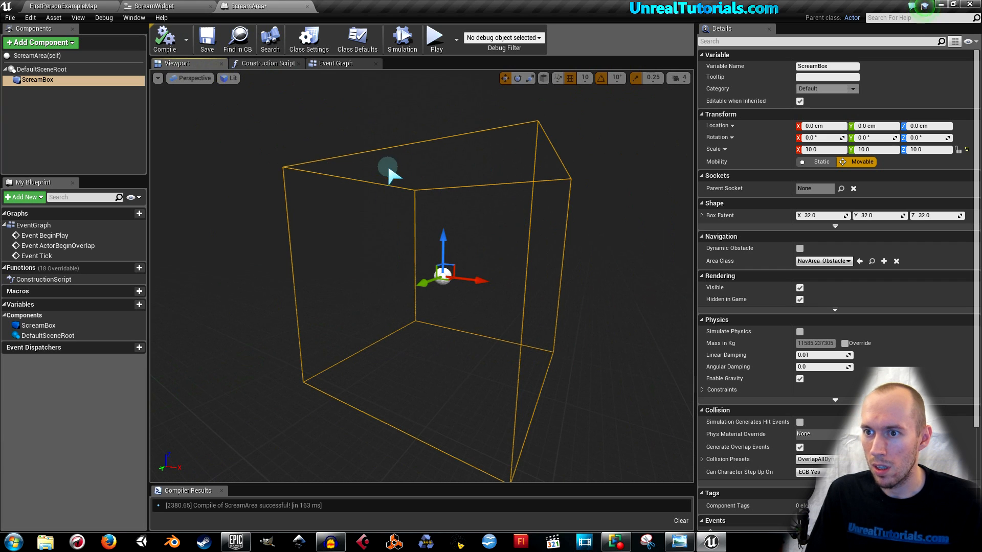
pyautogui.click(335, 62)
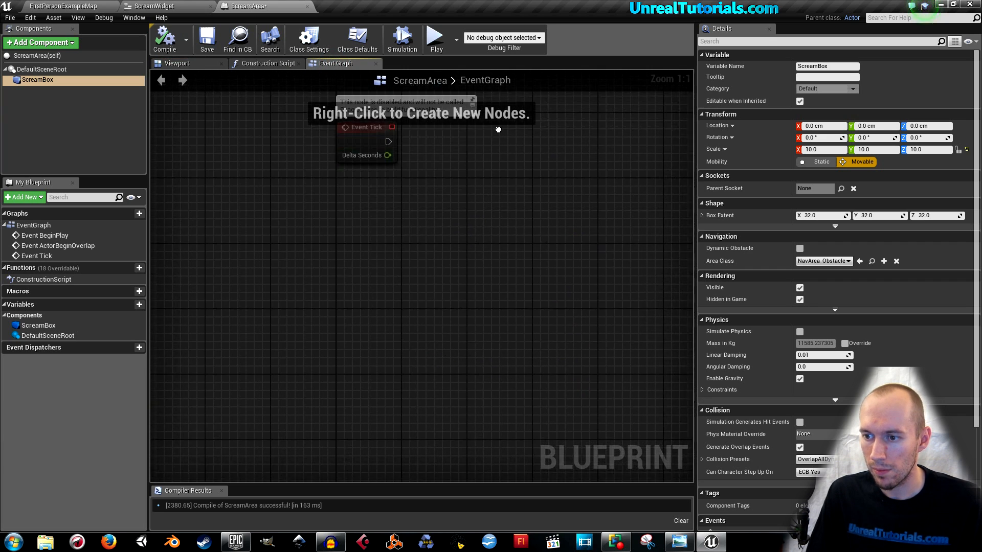
# - Add a ScreamBox OnComponentBeginOverlap event feeding a Create Widget node for ScreamWidget
pyautogui.rightClick(341, 206)
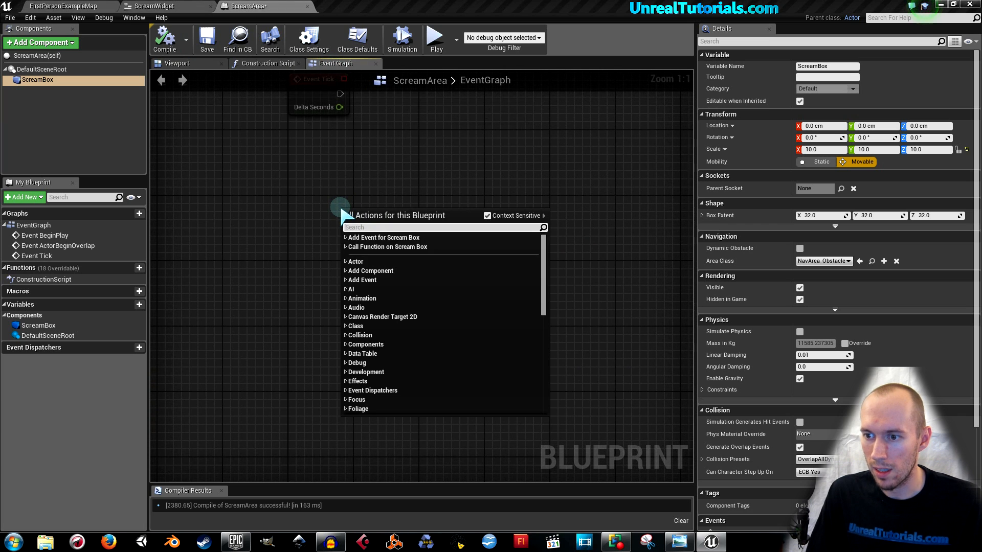
pyautogui.click(383, 237)
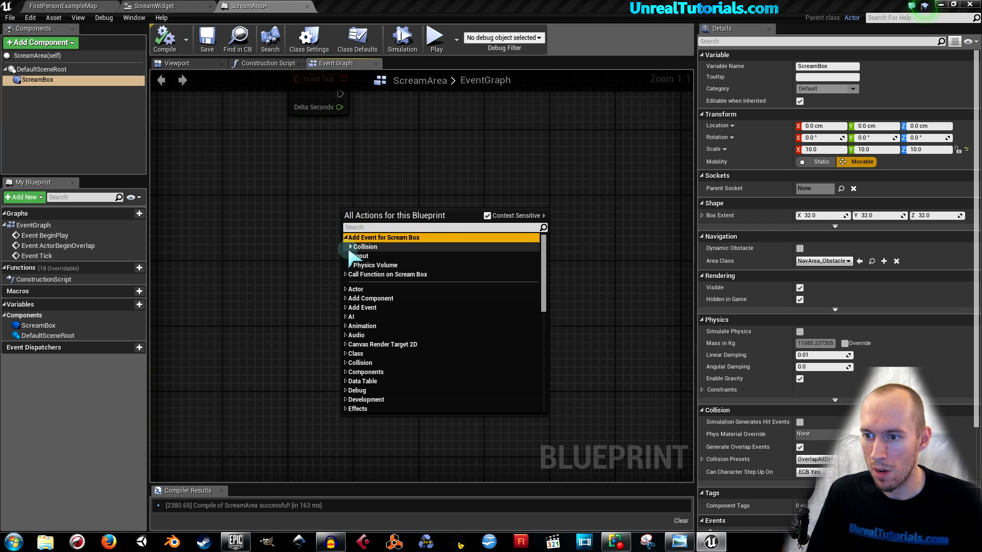
pyautogui.click(349, 246)
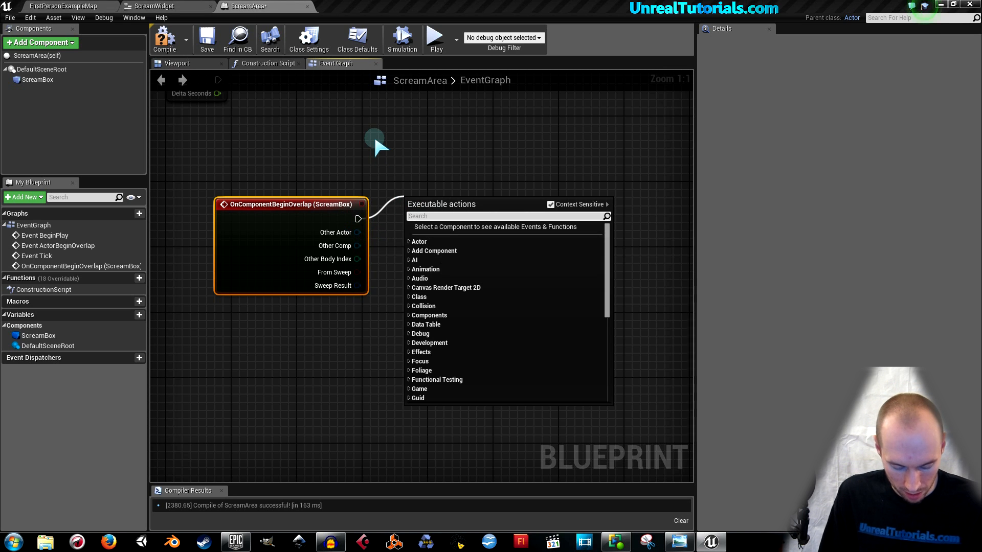
pyautogui.write('widget')
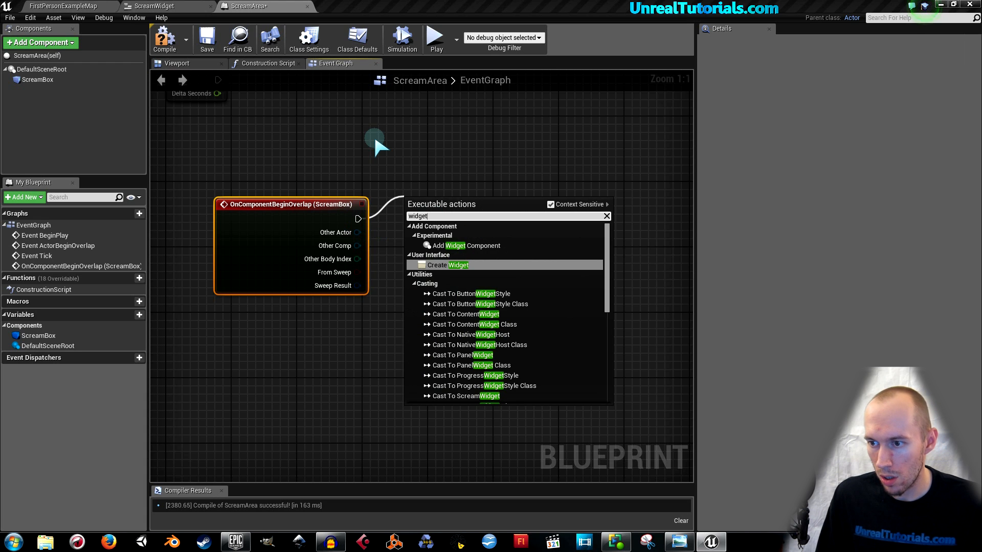
pyautogui.click(458, 265)
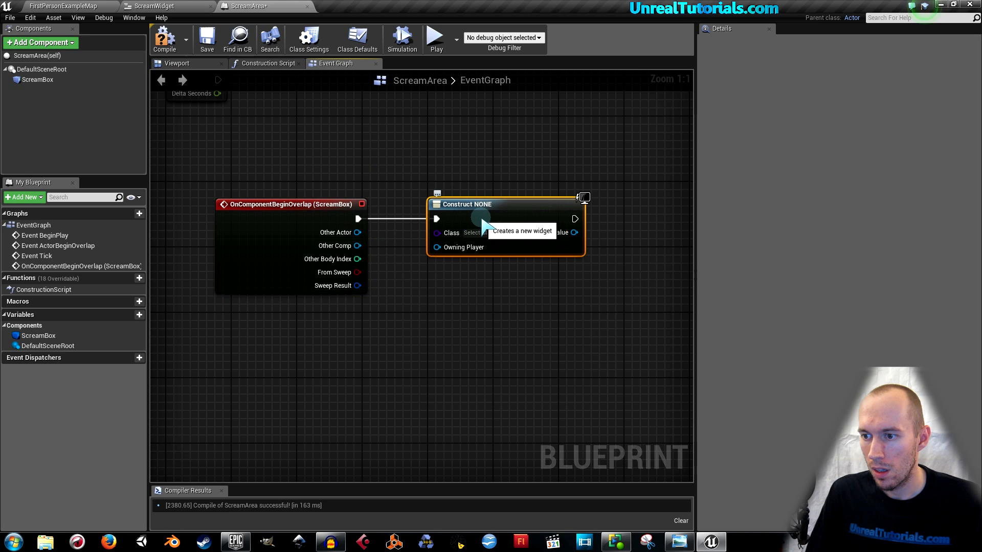
pyautogui.click(481, 232)
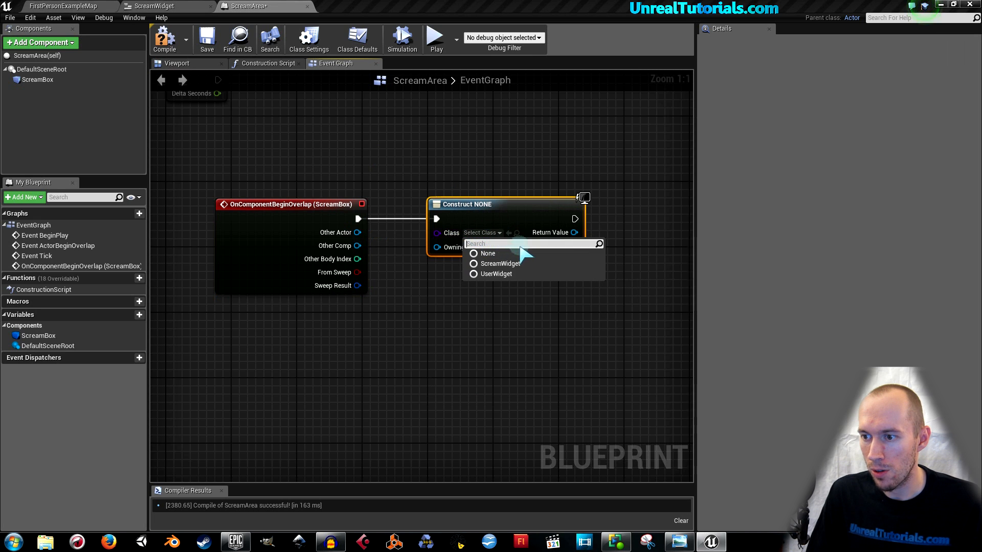
pyautogui.click(500, 263)
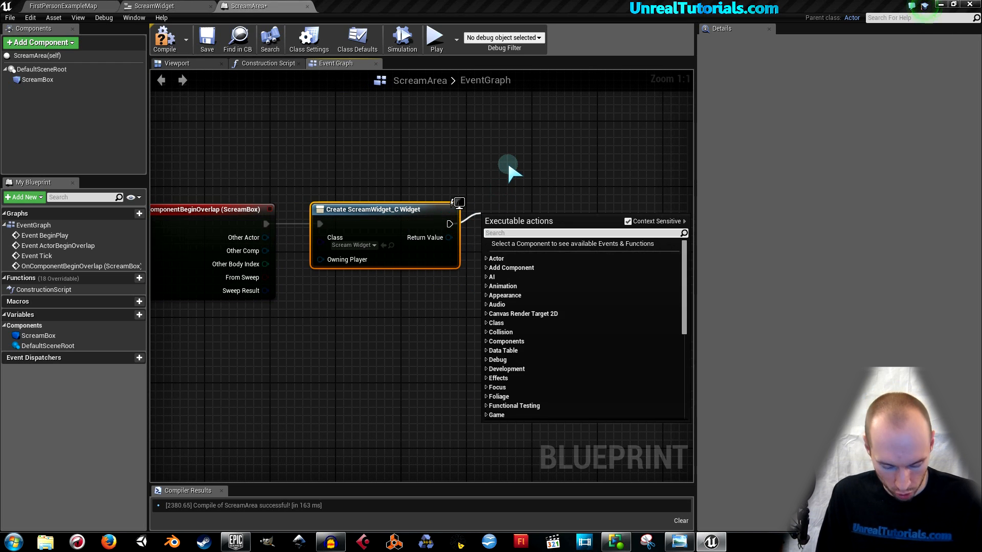
# - Connect an Add to Viewport node to the created ScreamWidget
pyautogui.write('viewpo')
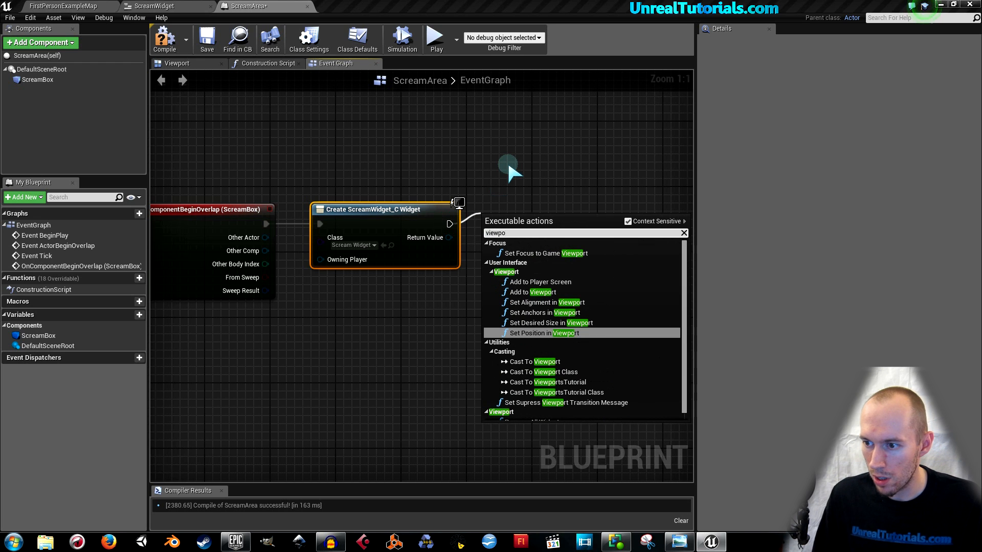
pyautogui.moveTo(544, 302)
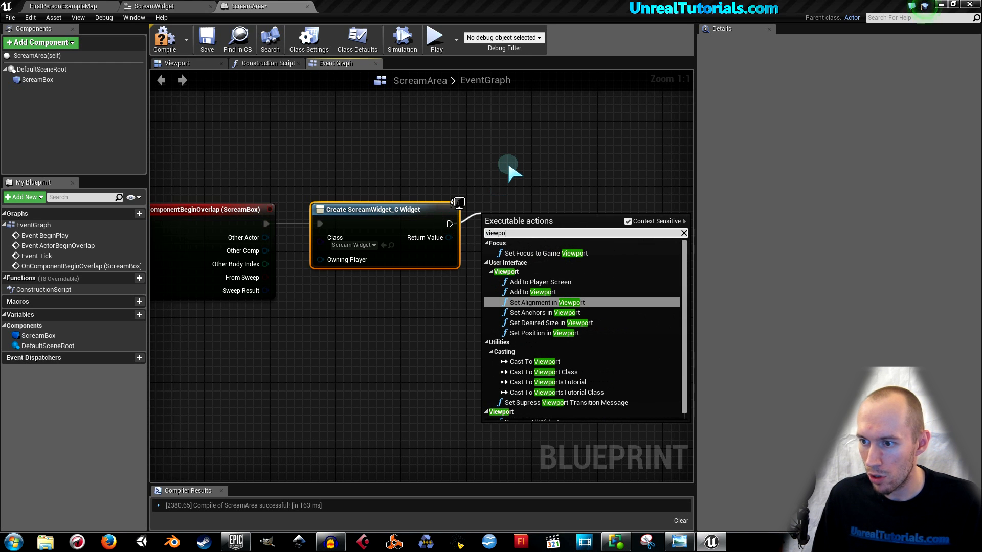
pyautogui.moveTo(532, 292)
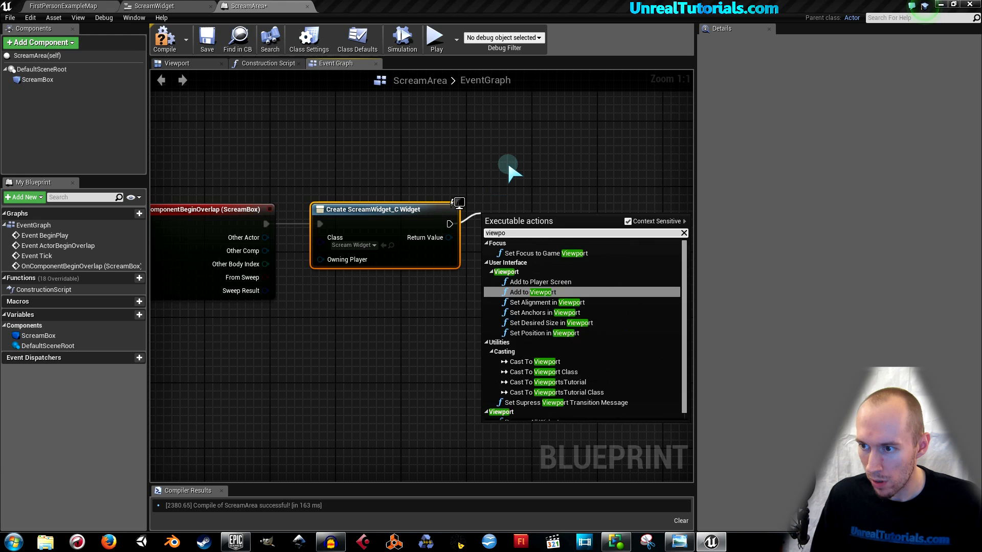
pyautogui.click(531, 292)
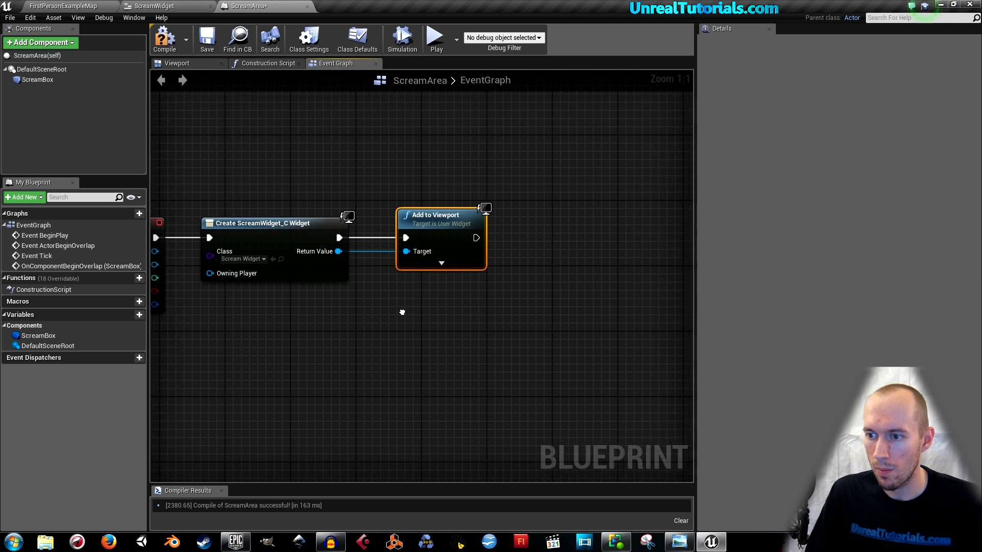
pyautogui.click(441, 262)
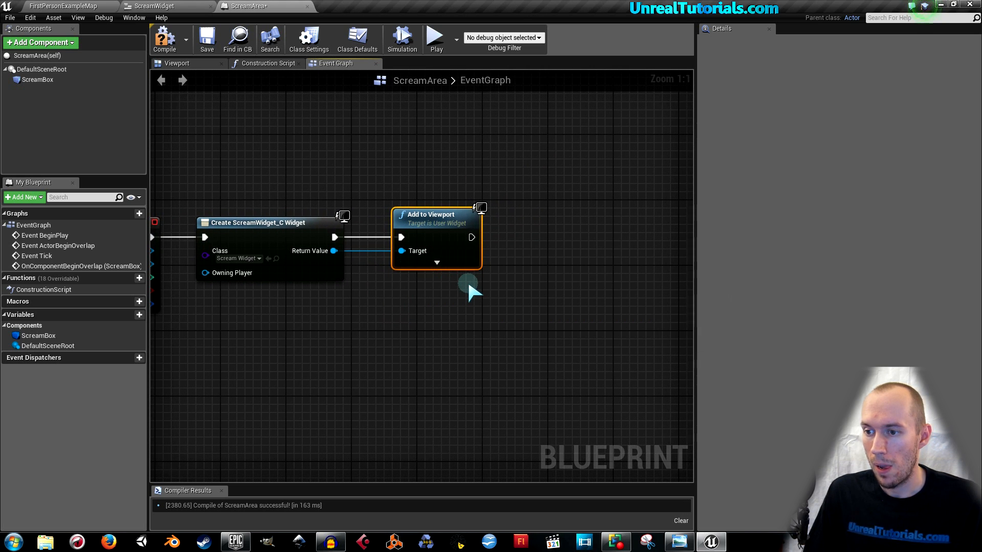
pyautogui.moveTo(334, 232)
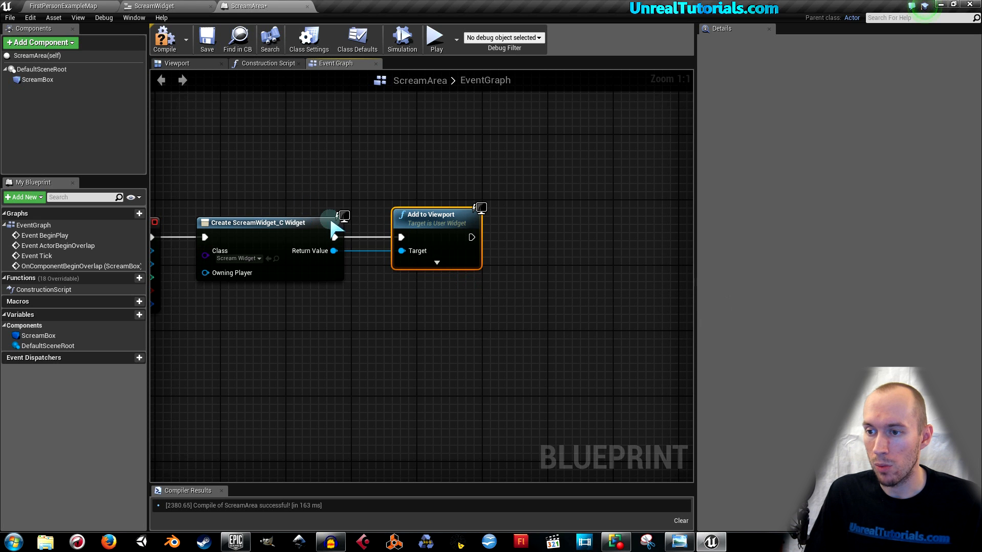
pyautogui.moveTo(382, 295)
pyautogui.write('1')
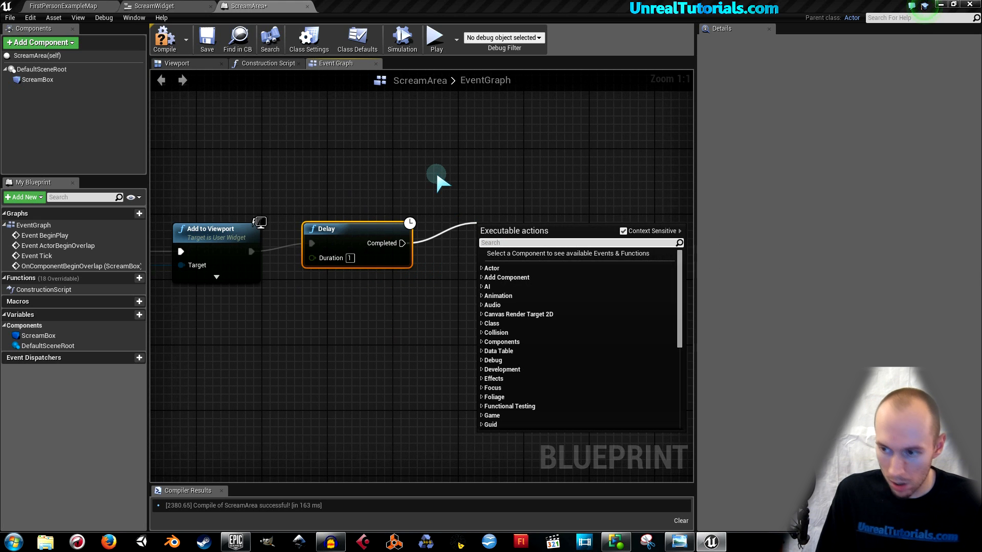
# - Chain a 1-second Delay and Remove from Parent after Add to Viewport, then compile
pyautogui.write('req')
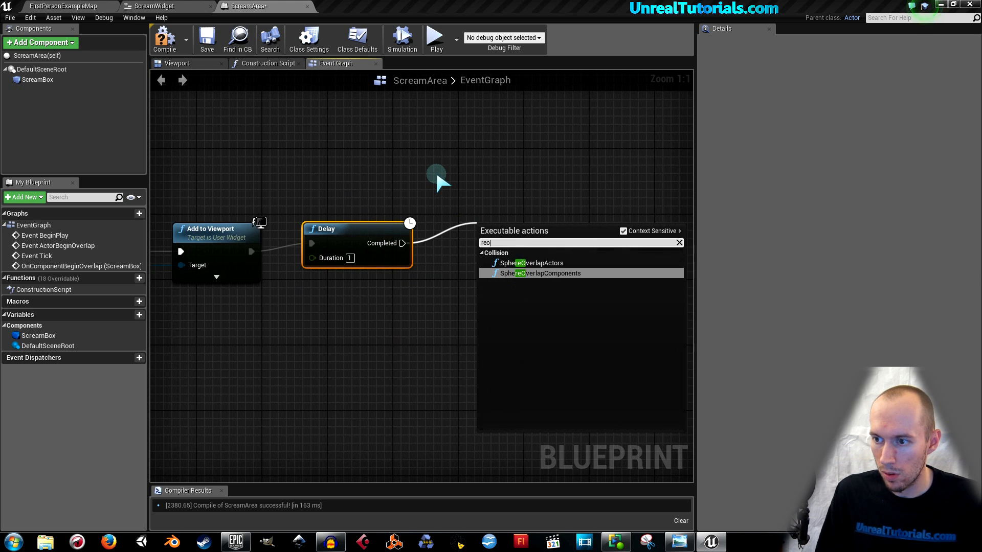
pyautogui.write('remove')
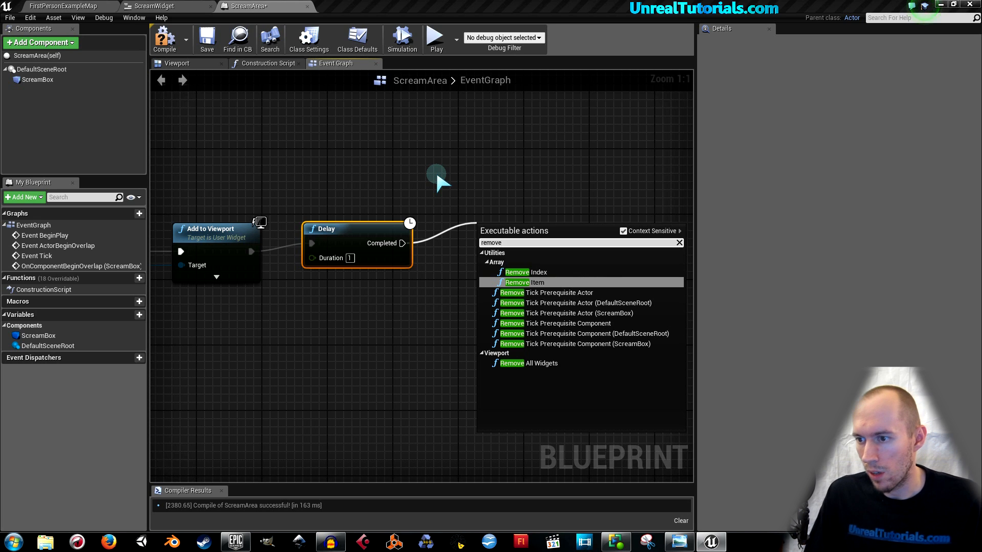
pyautogui.moveTo(576, 302)
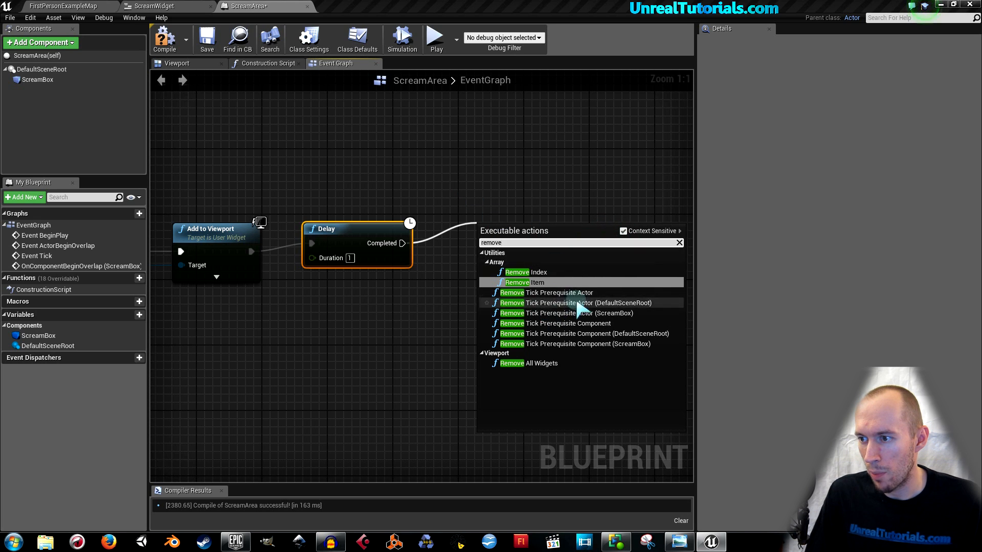
pyautogui.moveTo(651, 244)
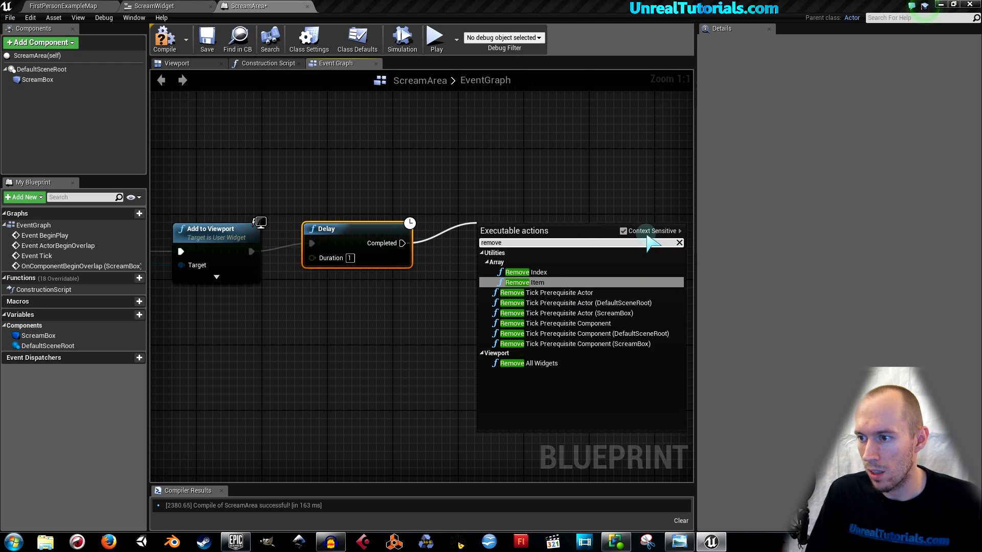
pyautogui.click(622, 232)
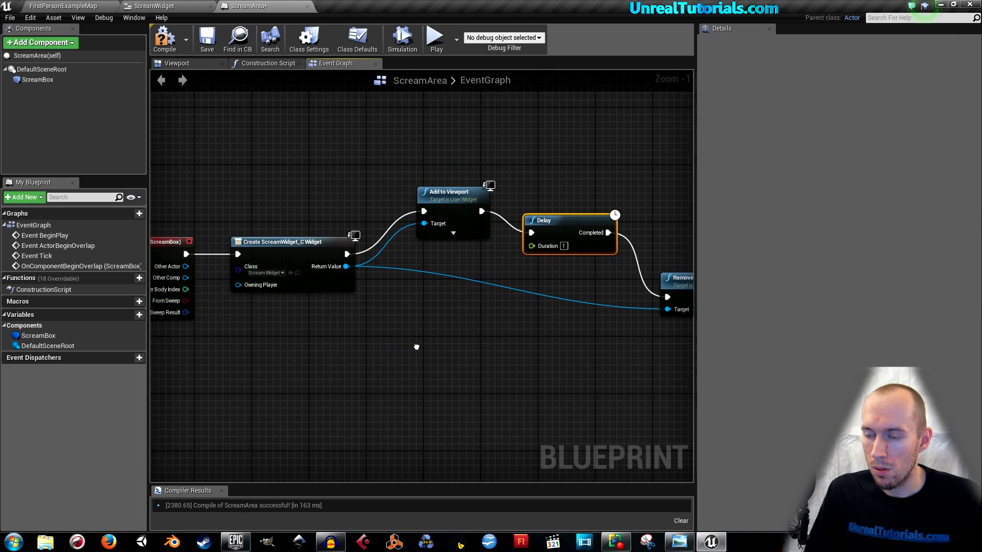
# - Insert a Play Sound at Location node using the scream sound before Create Widget
pyautogui.scroll(-3)
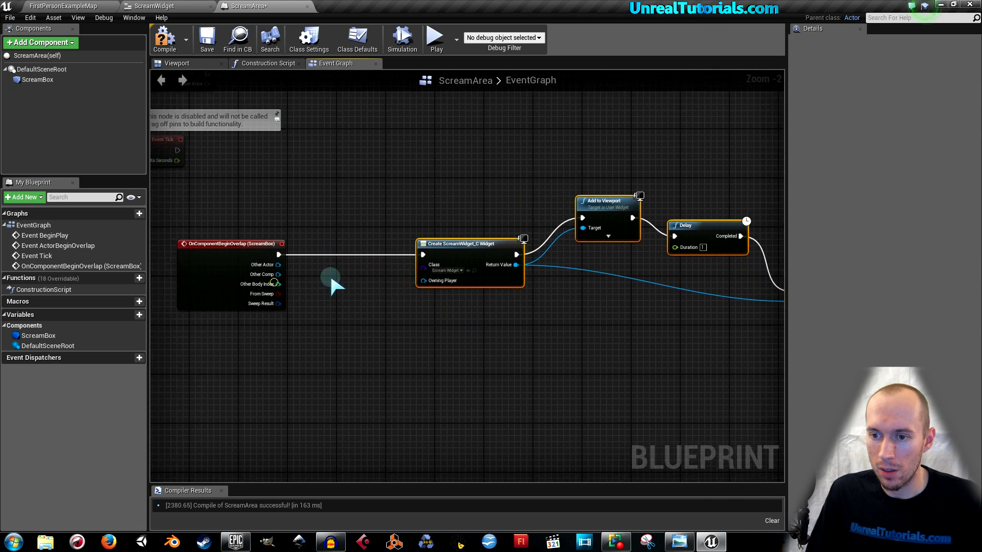
pyautogui.scroll(3)
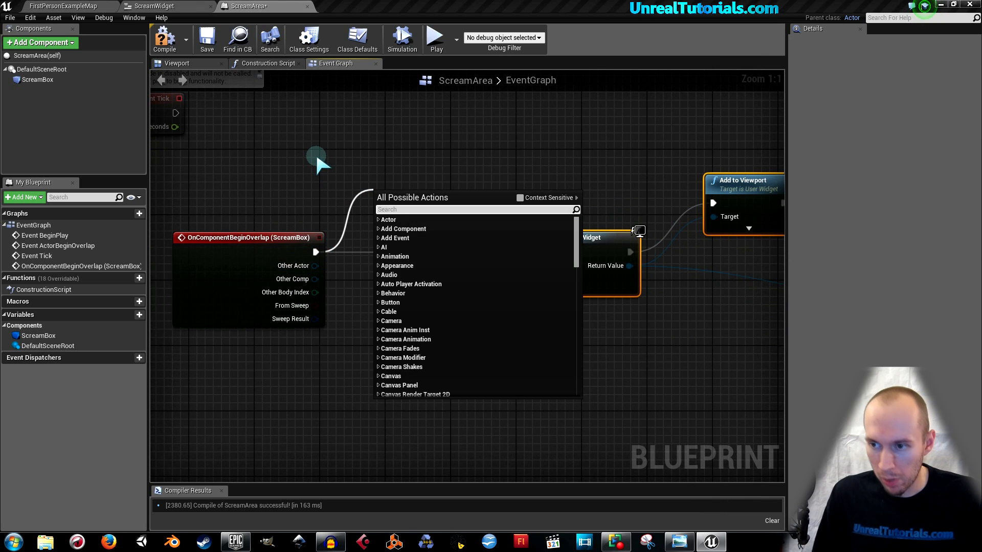
pyautogui.write('play sound')
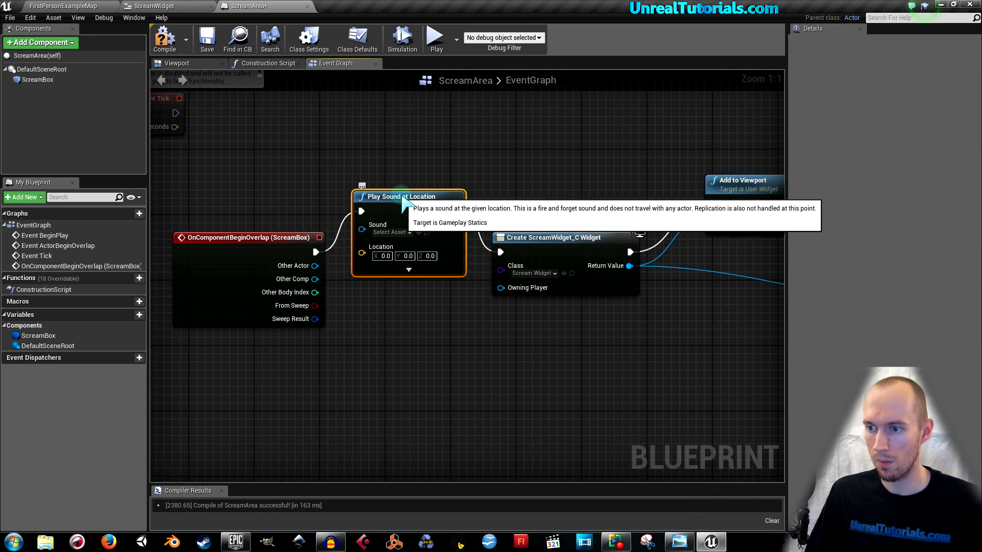
pyautogui.click(391, 232)
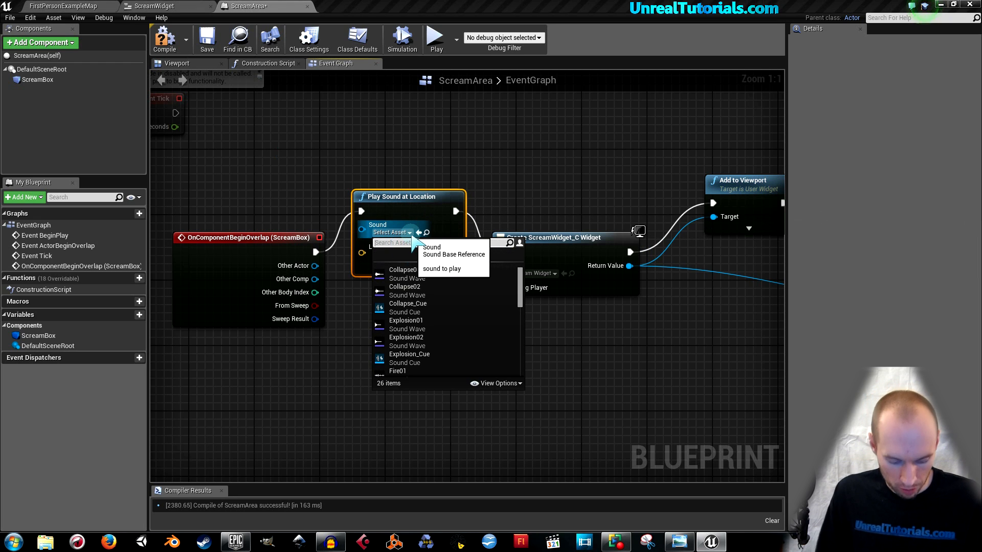
pyautogui.write('scream')
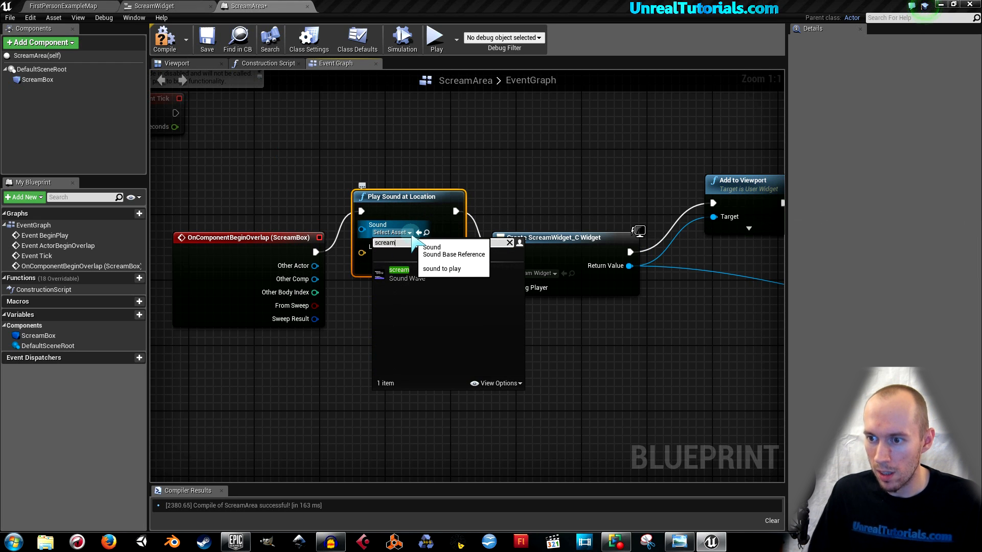
pyautogui.click(399, 270)
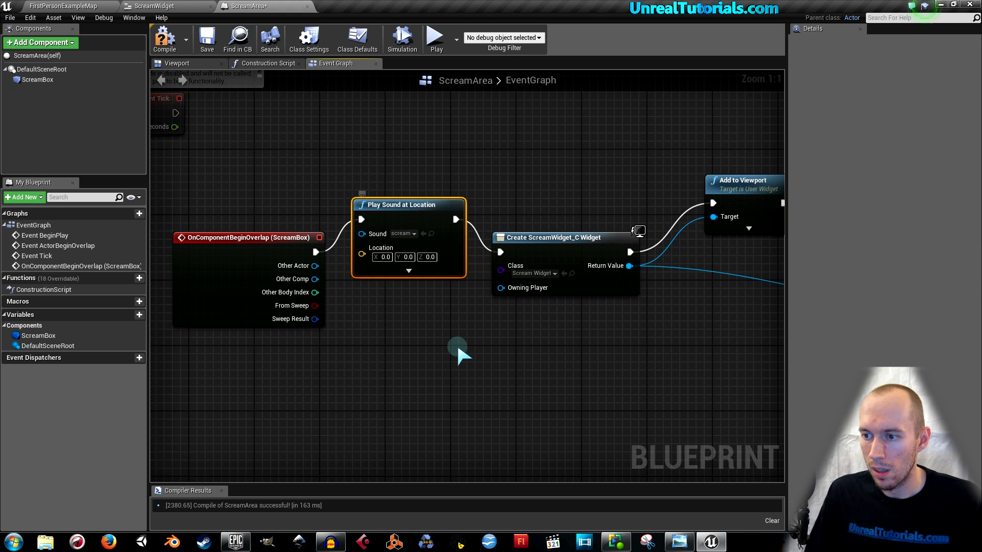
pyautogui.scroll(-3)
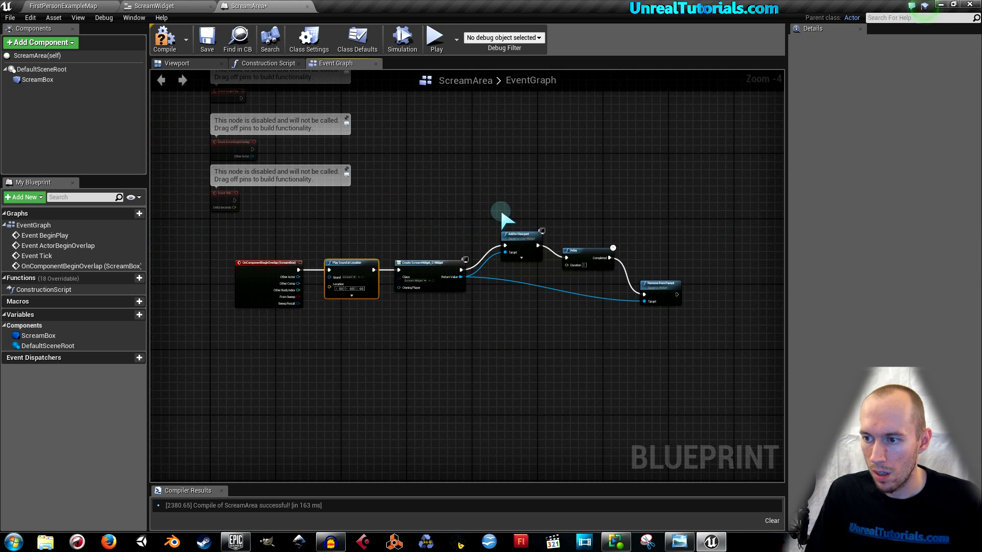
pyautogui.moveTo(656, 312)
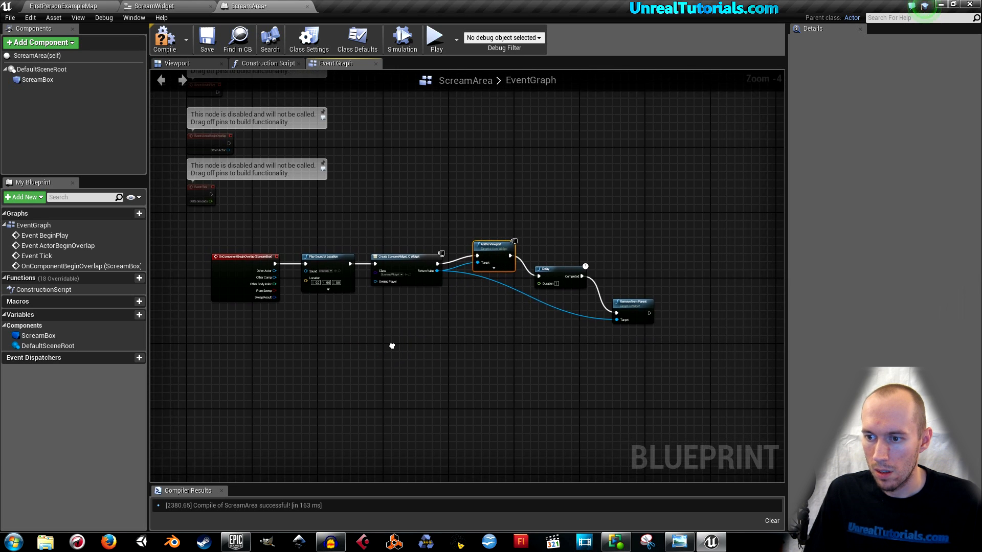
# - Wrap the node chain in a 'Screamer function' comment, then compile and save ScreamArea
pyautogui.scroll(3)
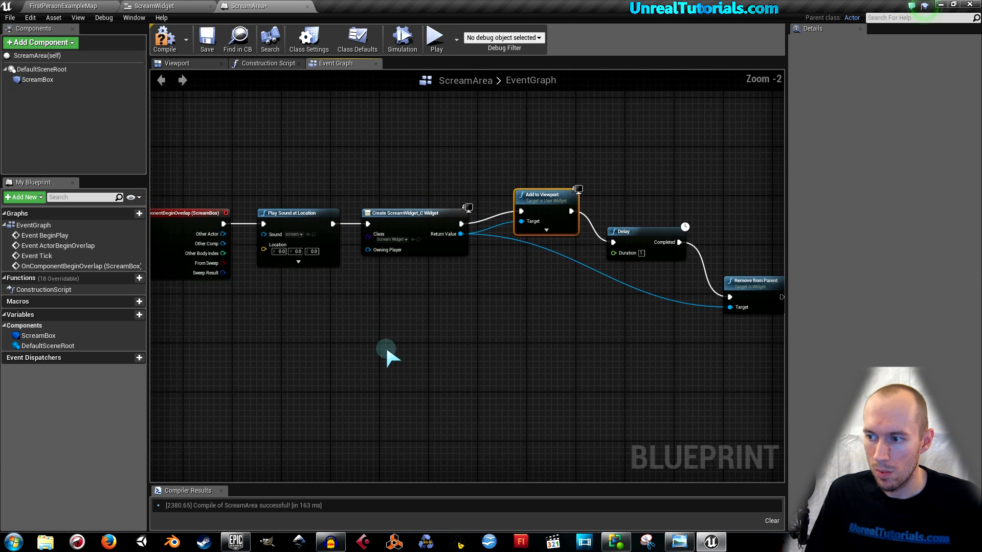
pyautogui.scroll(-3)
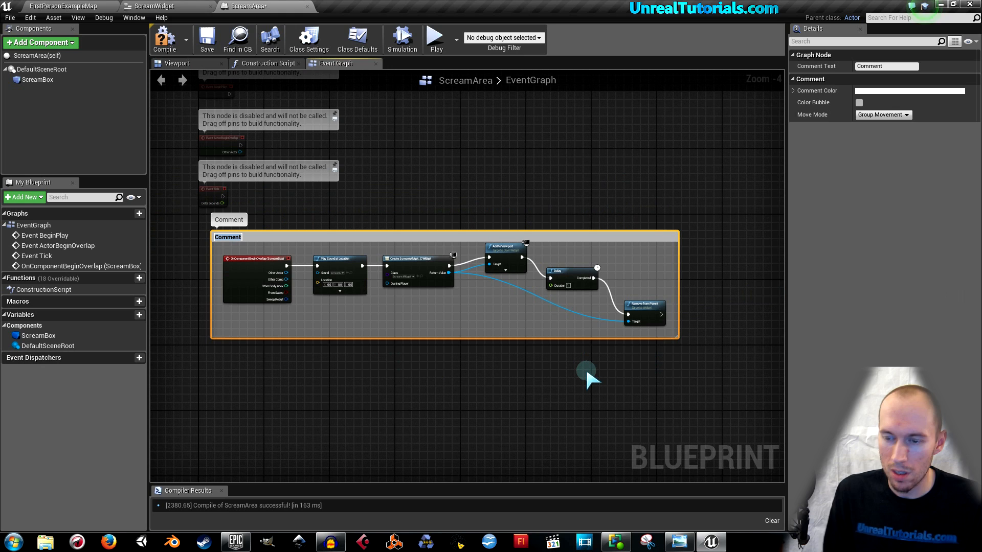
pyautogui.write('Screamer')
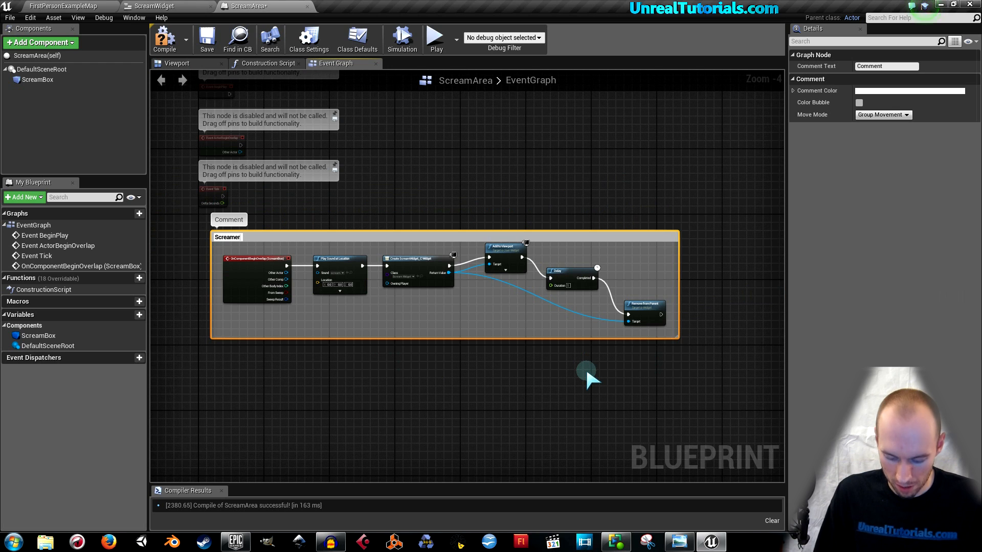
pyautogui.write('function')
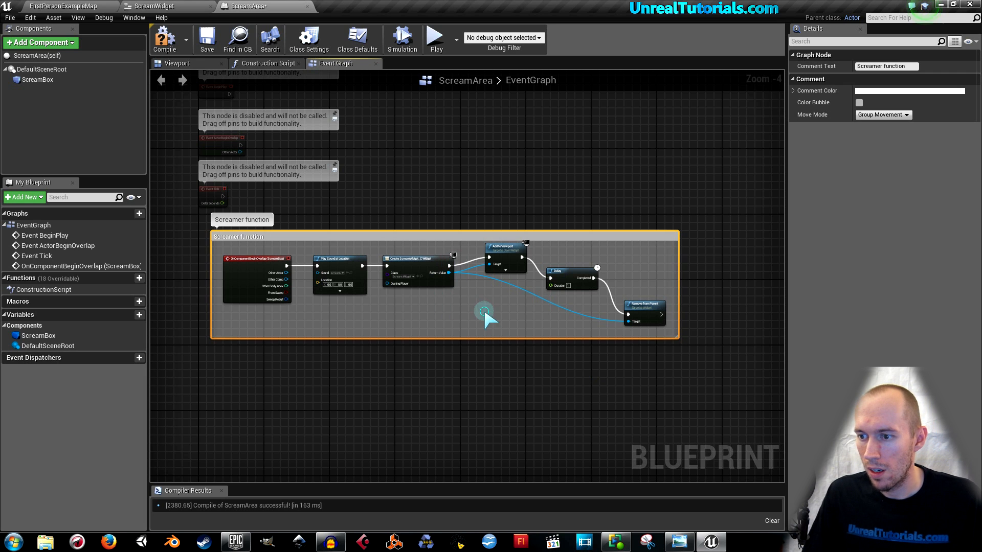
pyautogui.moveTo(504, 262)
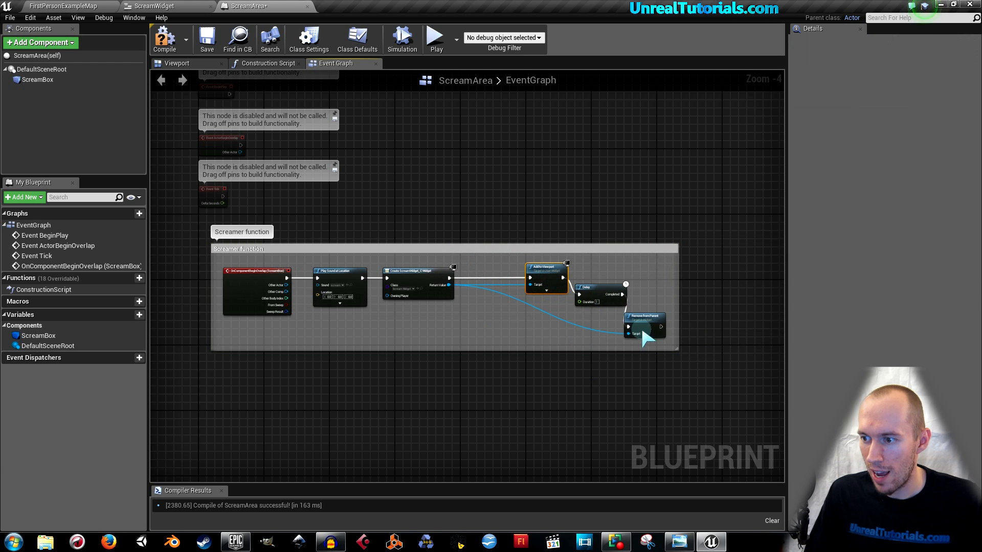
pyautogui.moveTo(644, 322)
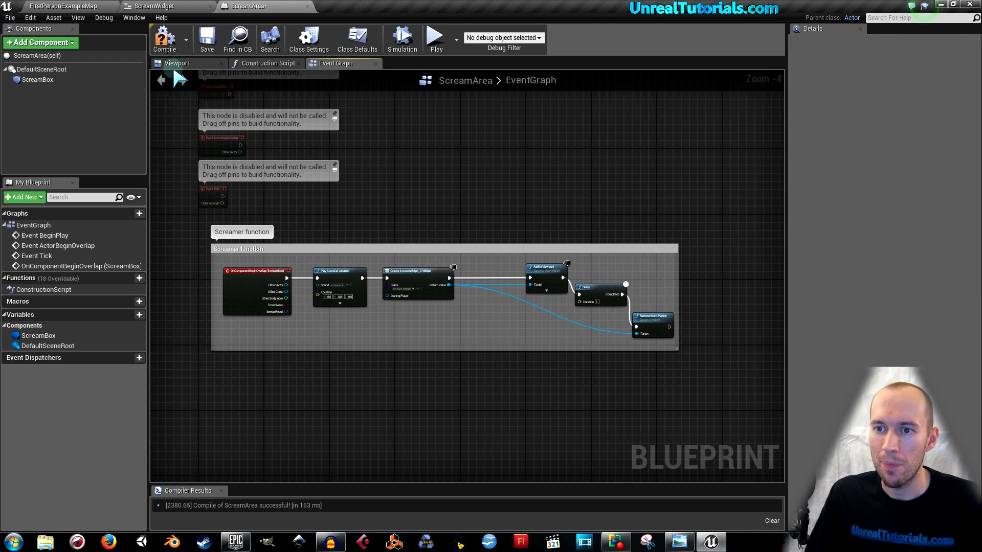
pyautogui.click(206, 38)
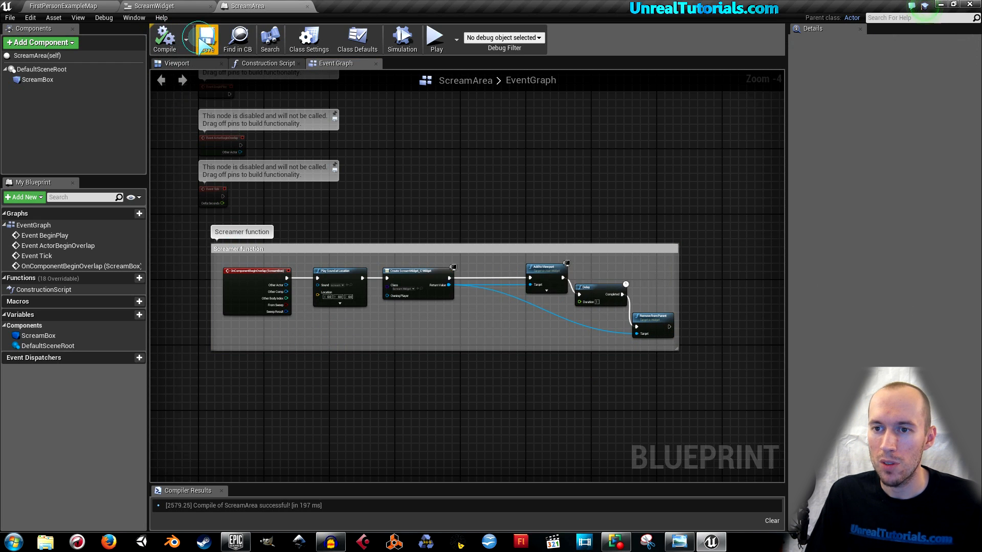
pyautogui.click(156, 6)
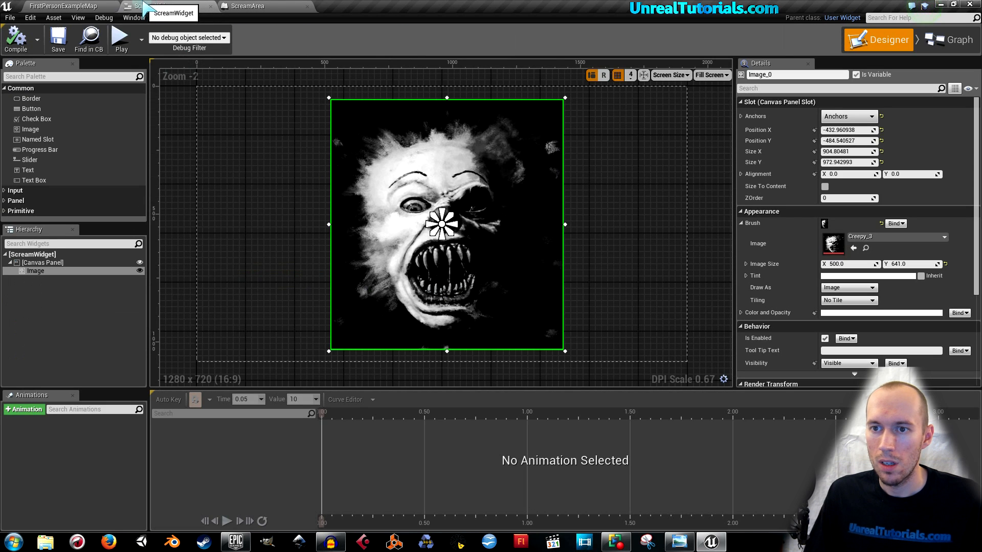
# - Place a ScreamArea actor on the corridor floor in FirstPersonExampleMap
pyautogui.click(62, 6)
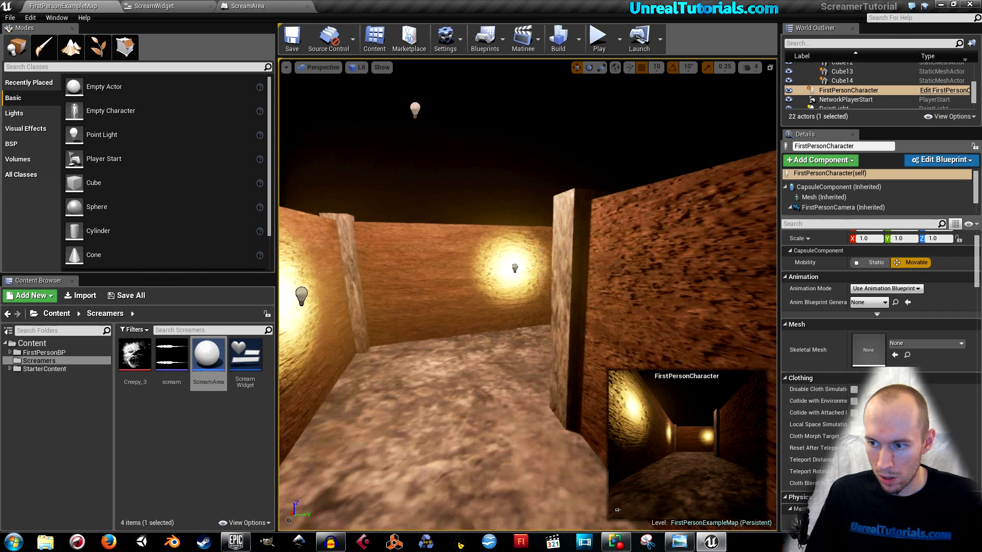
pyautogui.moveTo(208, 351)
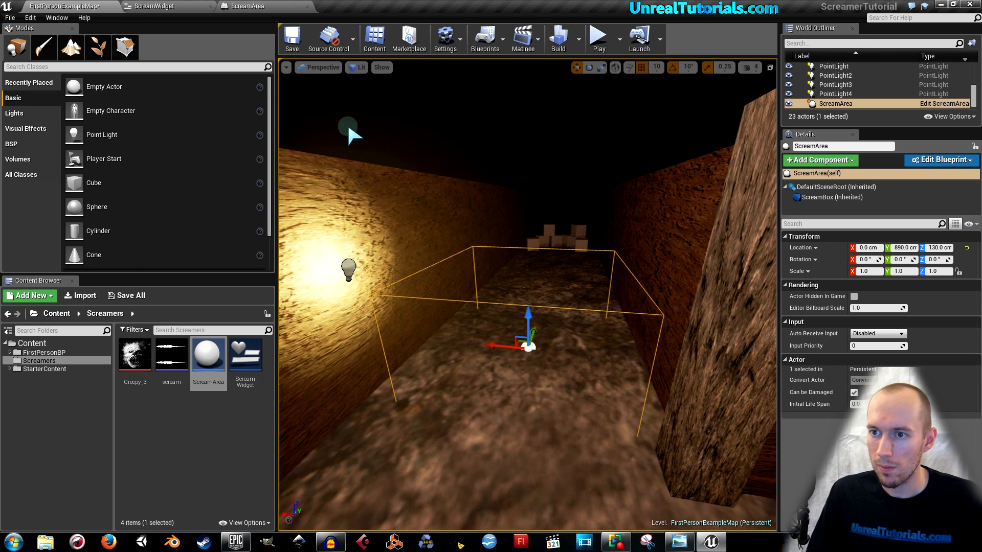
pyautogui.click(291, 37)
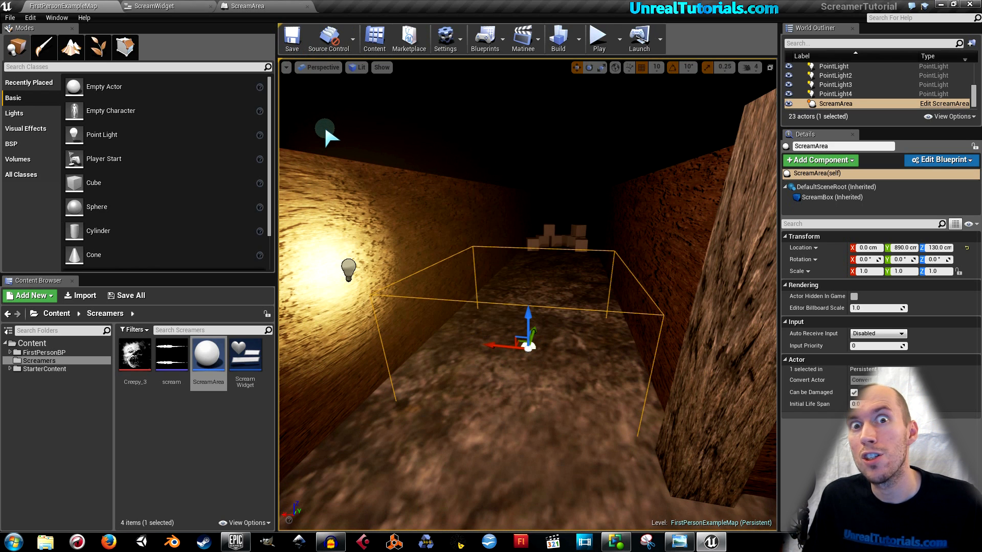
pyautogui.moveTo(596, 38)
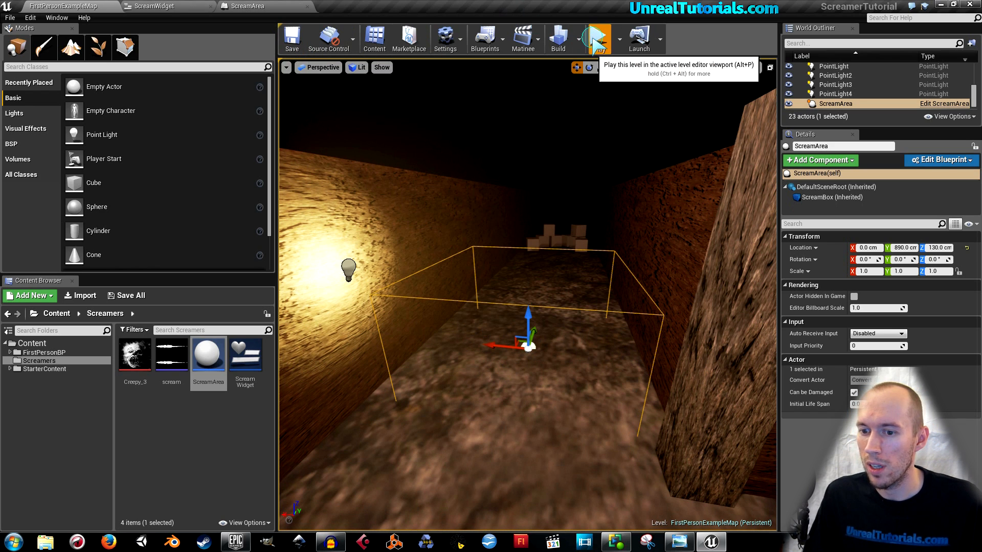
# - Play-test walking through the corridor trigger, then return to ScreamArea's Event Graph
pyautogui.click(595, 36)
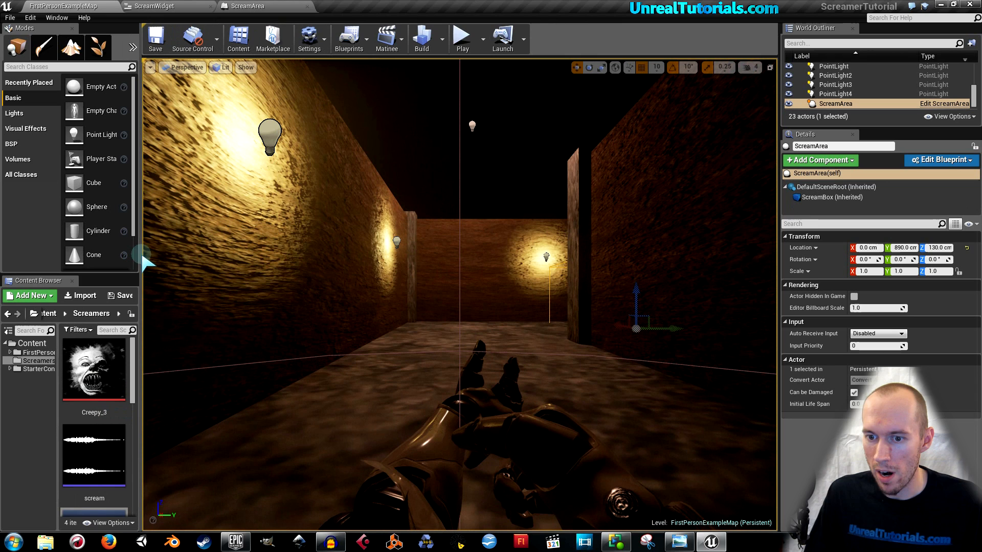
pyautogui.moveTo(365, 74)
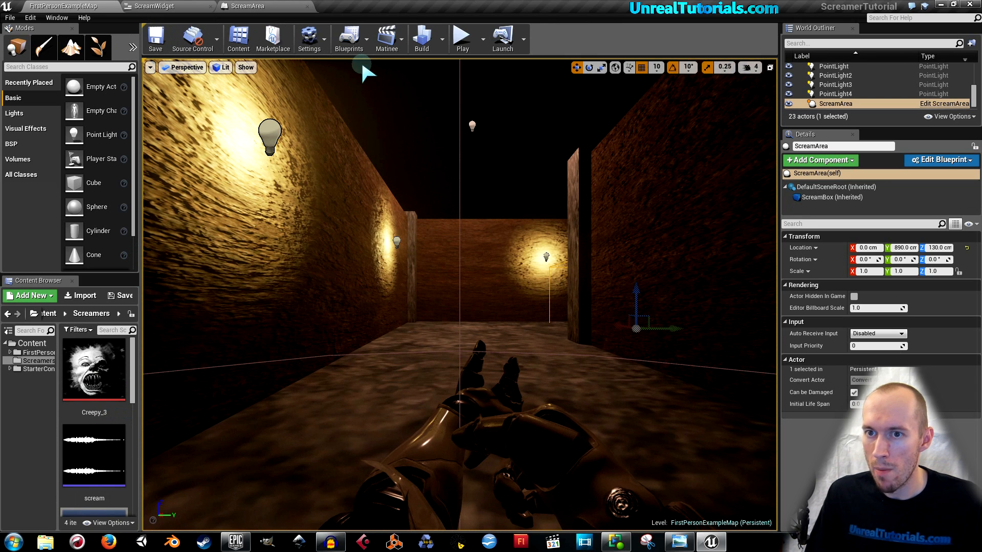
pyautogui.click(462, 36)
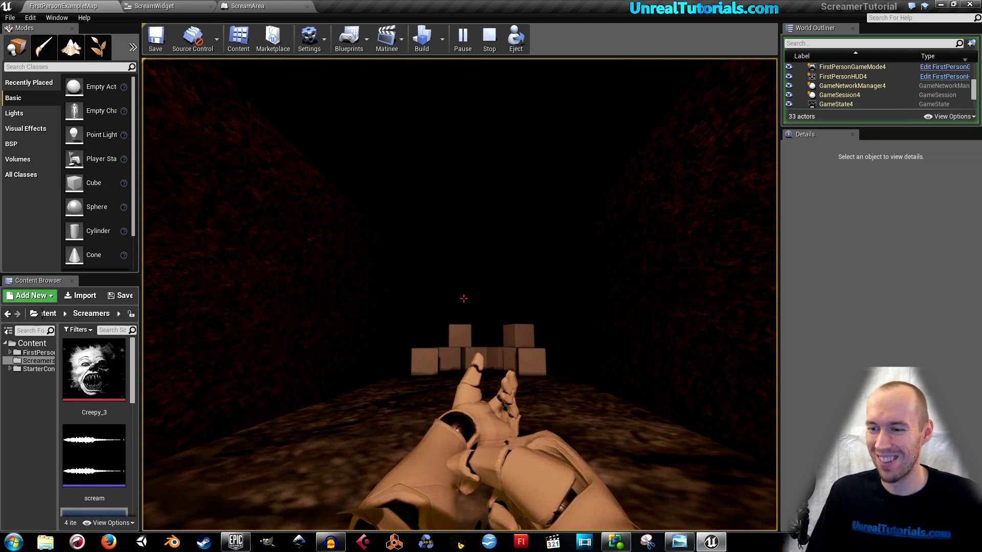
pyautogui.click(489, 39)
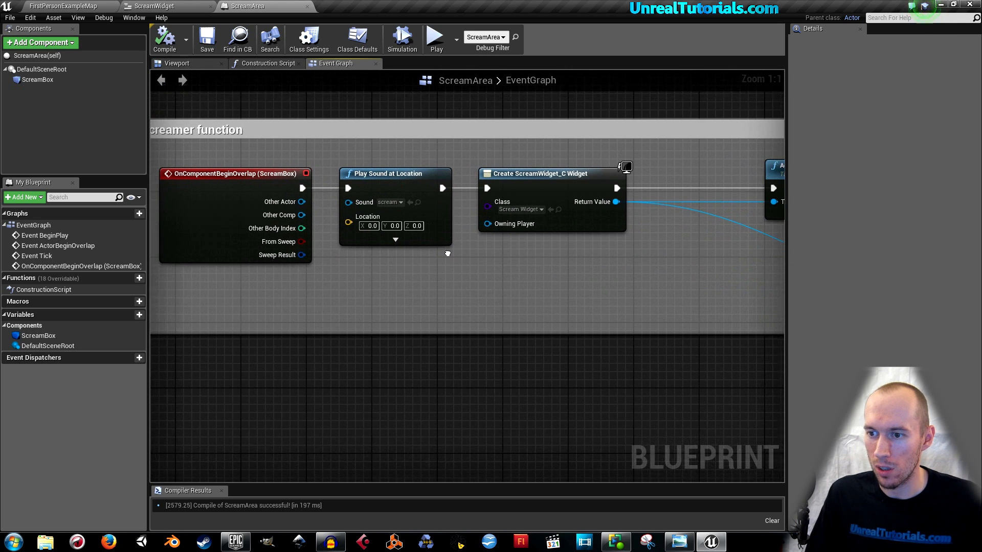
pyautogui.moveTo(368, 199)
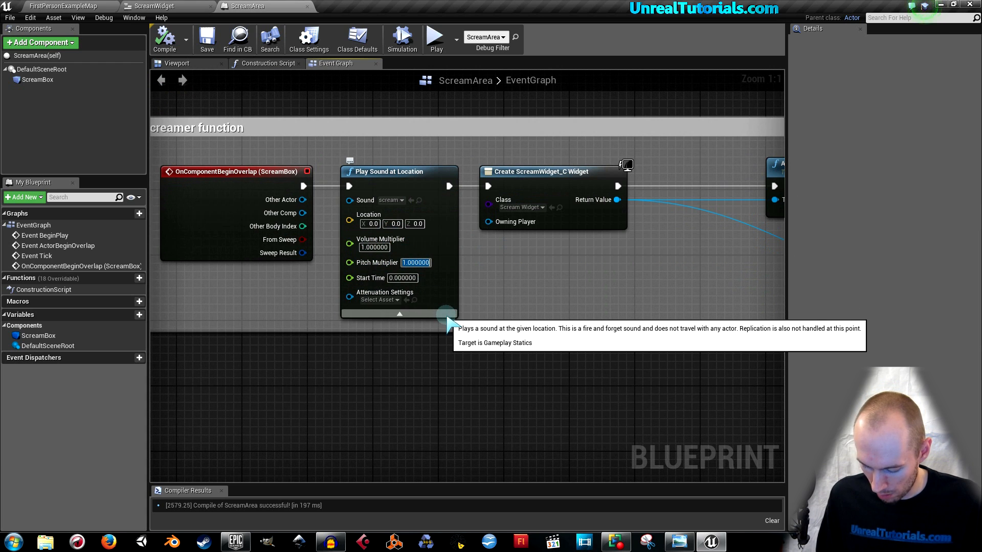
# - Set the scream's Pitch Multiplier to 15 and recompile ScreamArea
pyautogui.write('15')
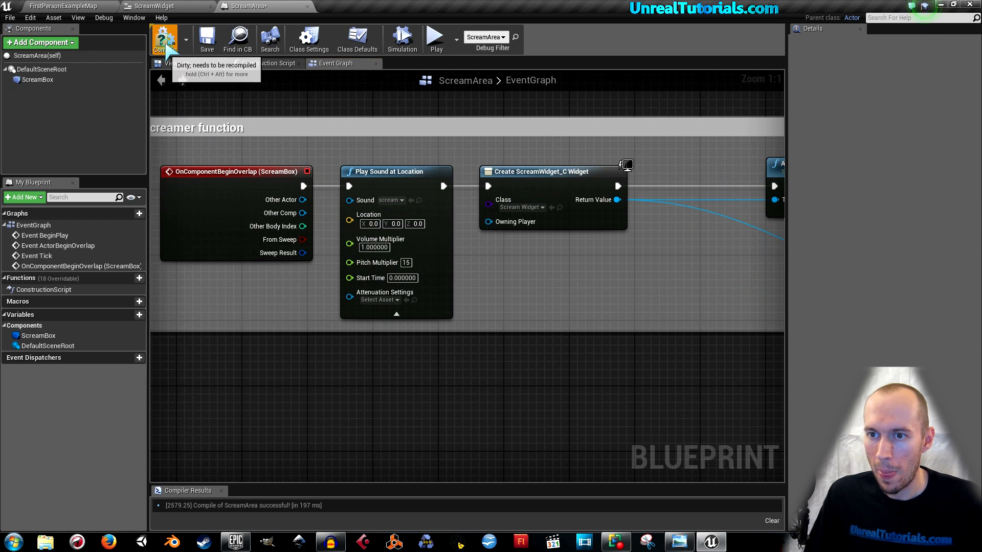
pyautogui.click(165, 39)
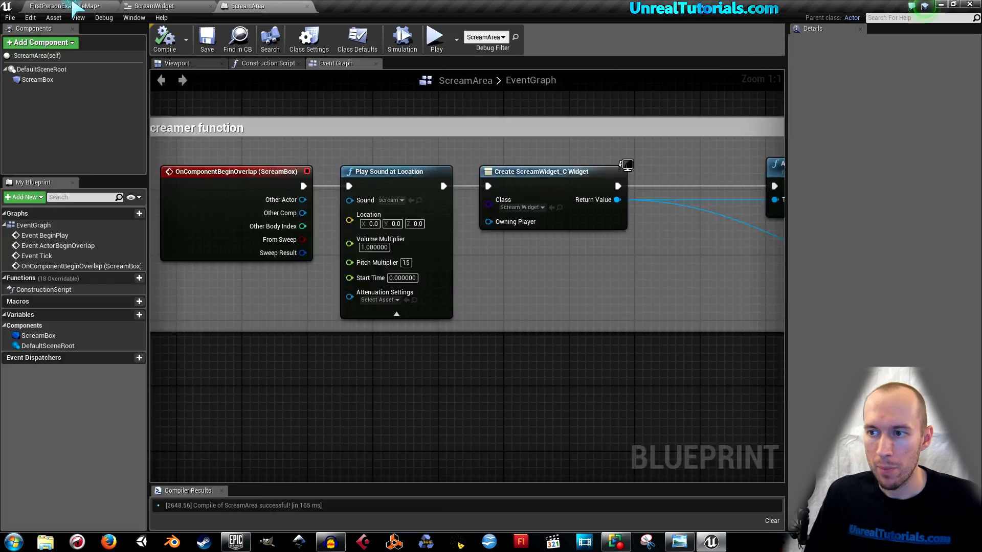
# - Play-test the corridor map with the 15x-pitch scream, then stop the session
pyautogui.click(433, 34)
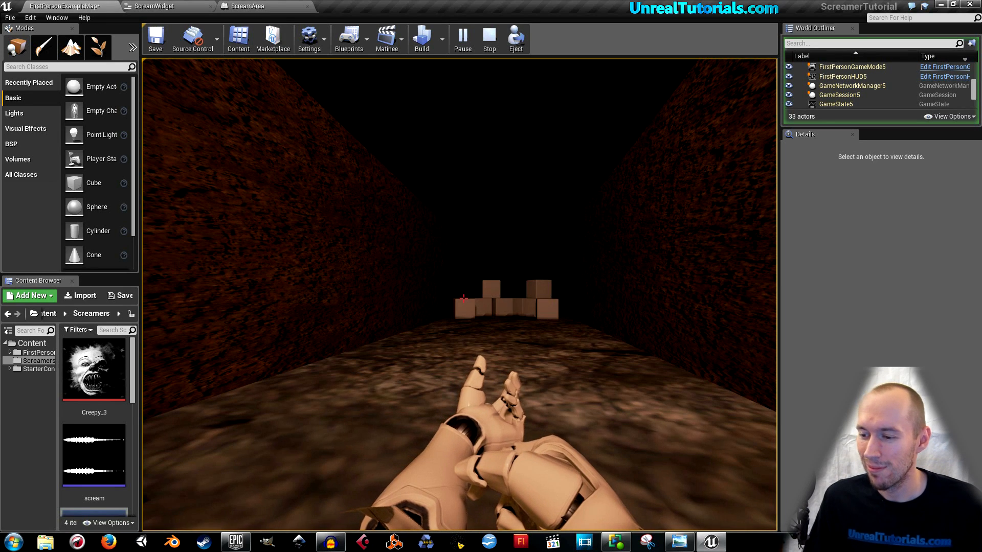
pyautogui.click(489, 39)
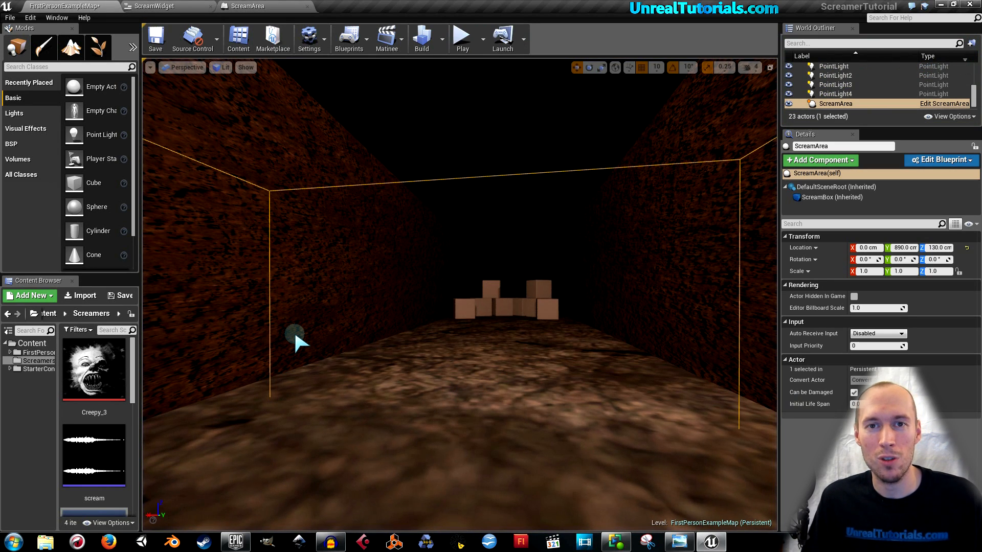